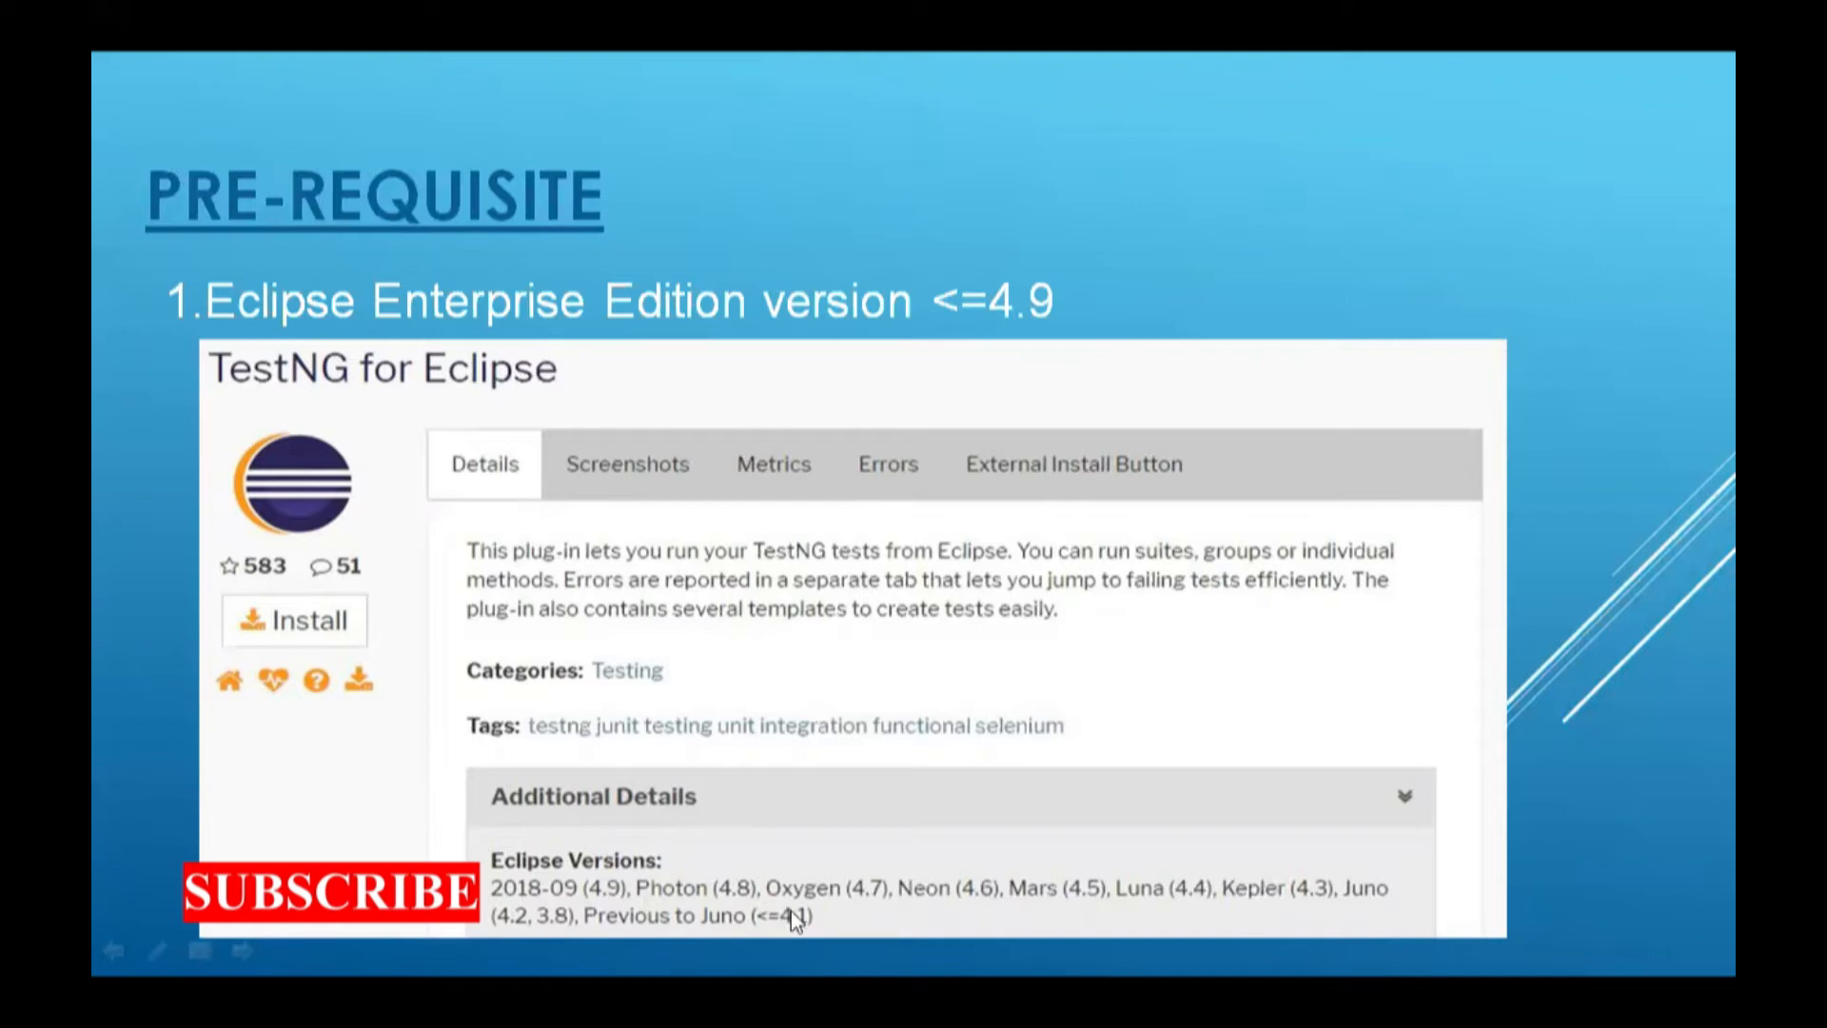
mouse_move(864, 904)
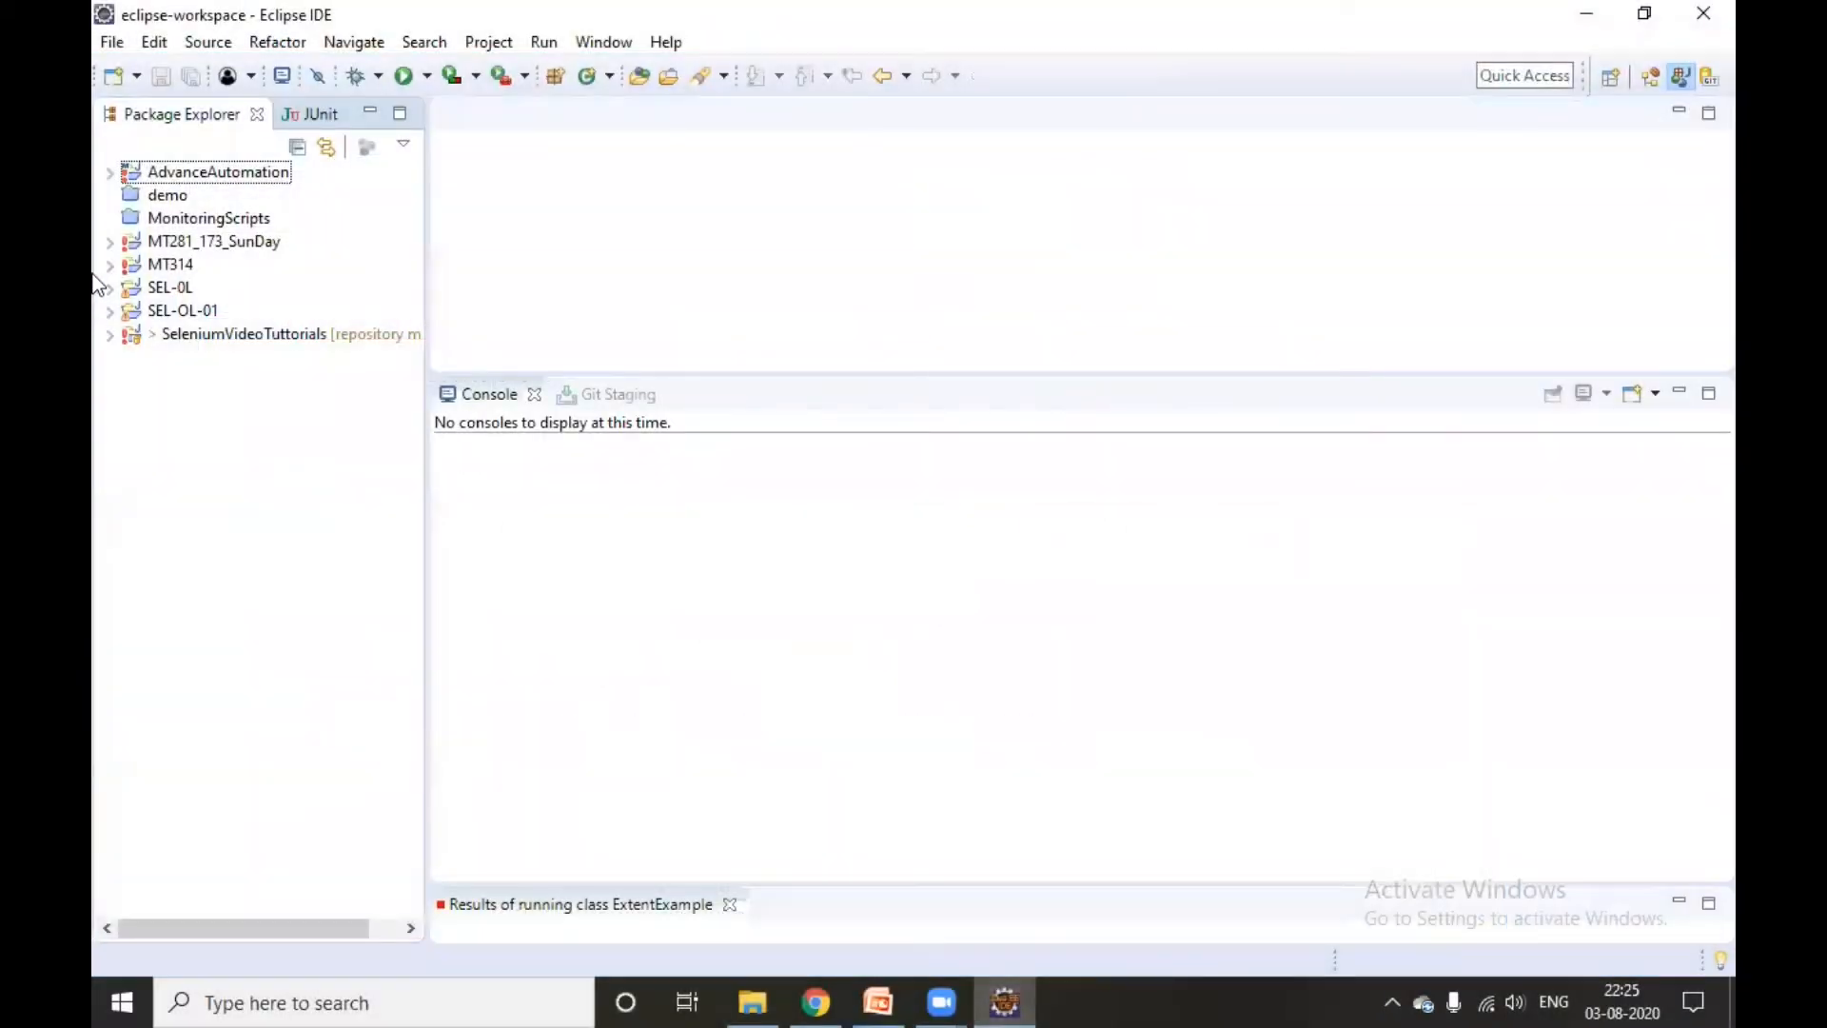
mouse_move(215, 455)
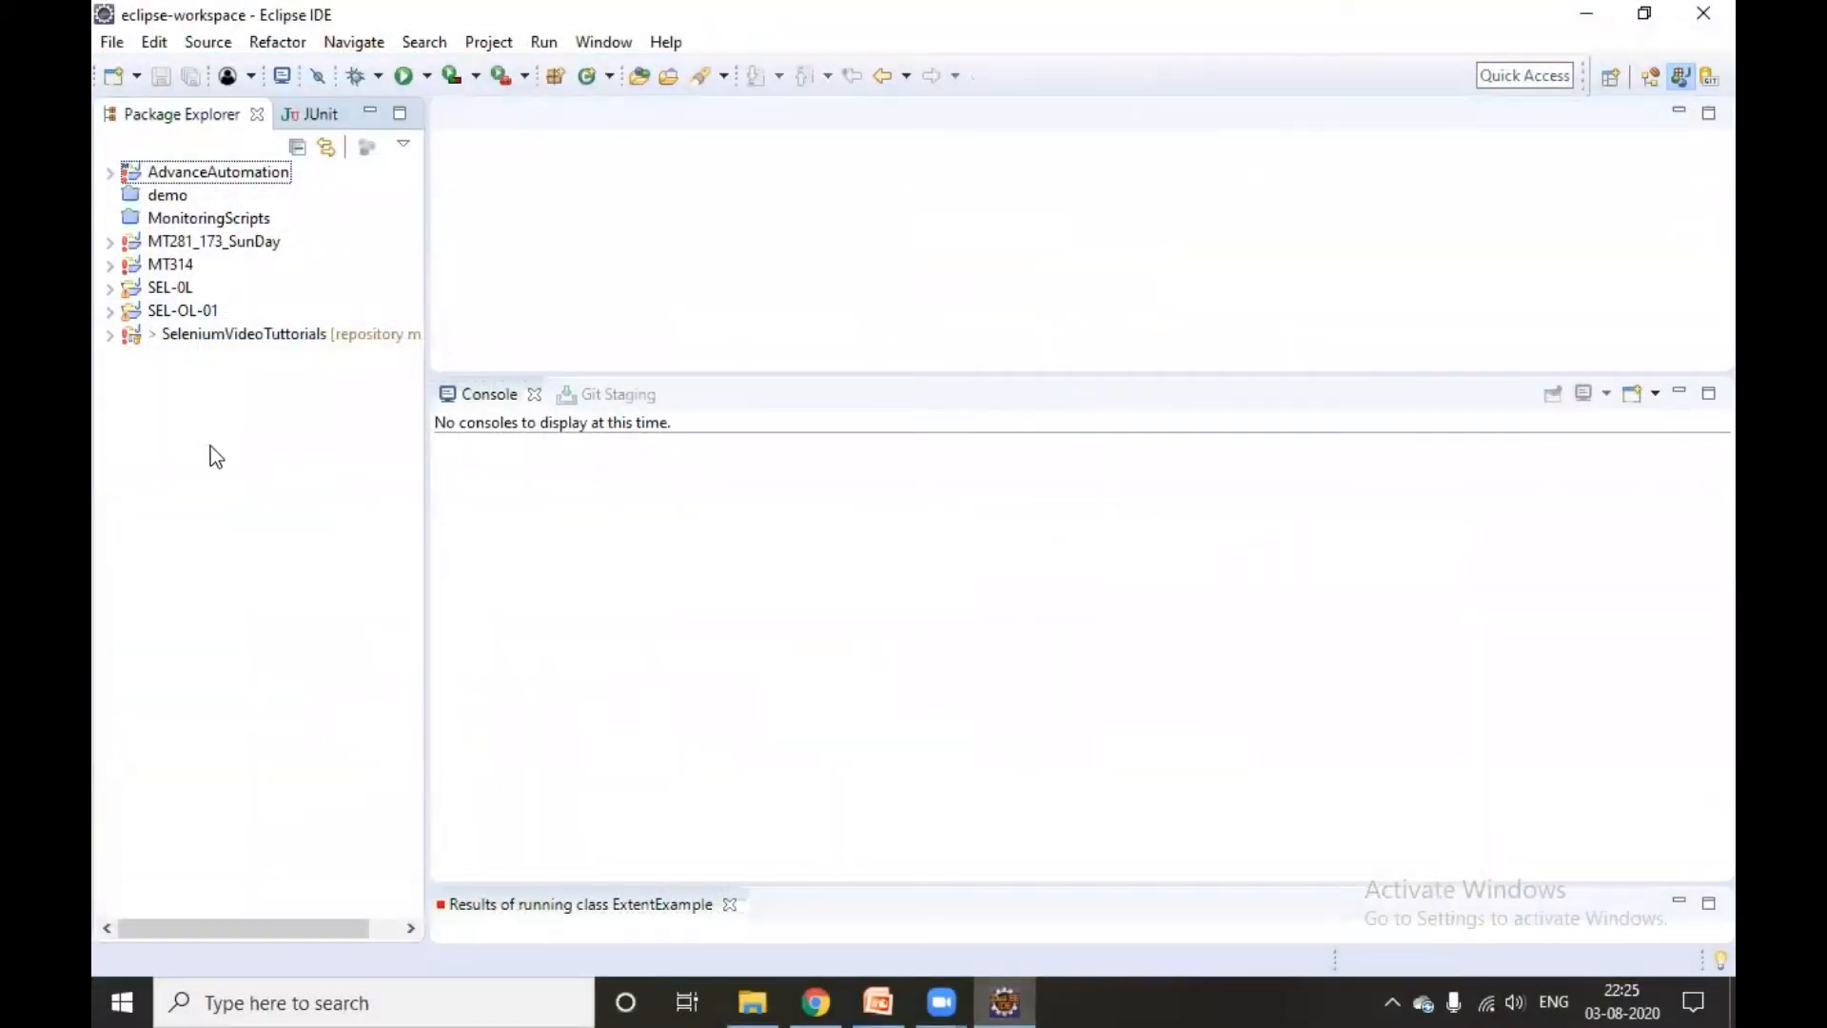
mouse_move(239, 444)
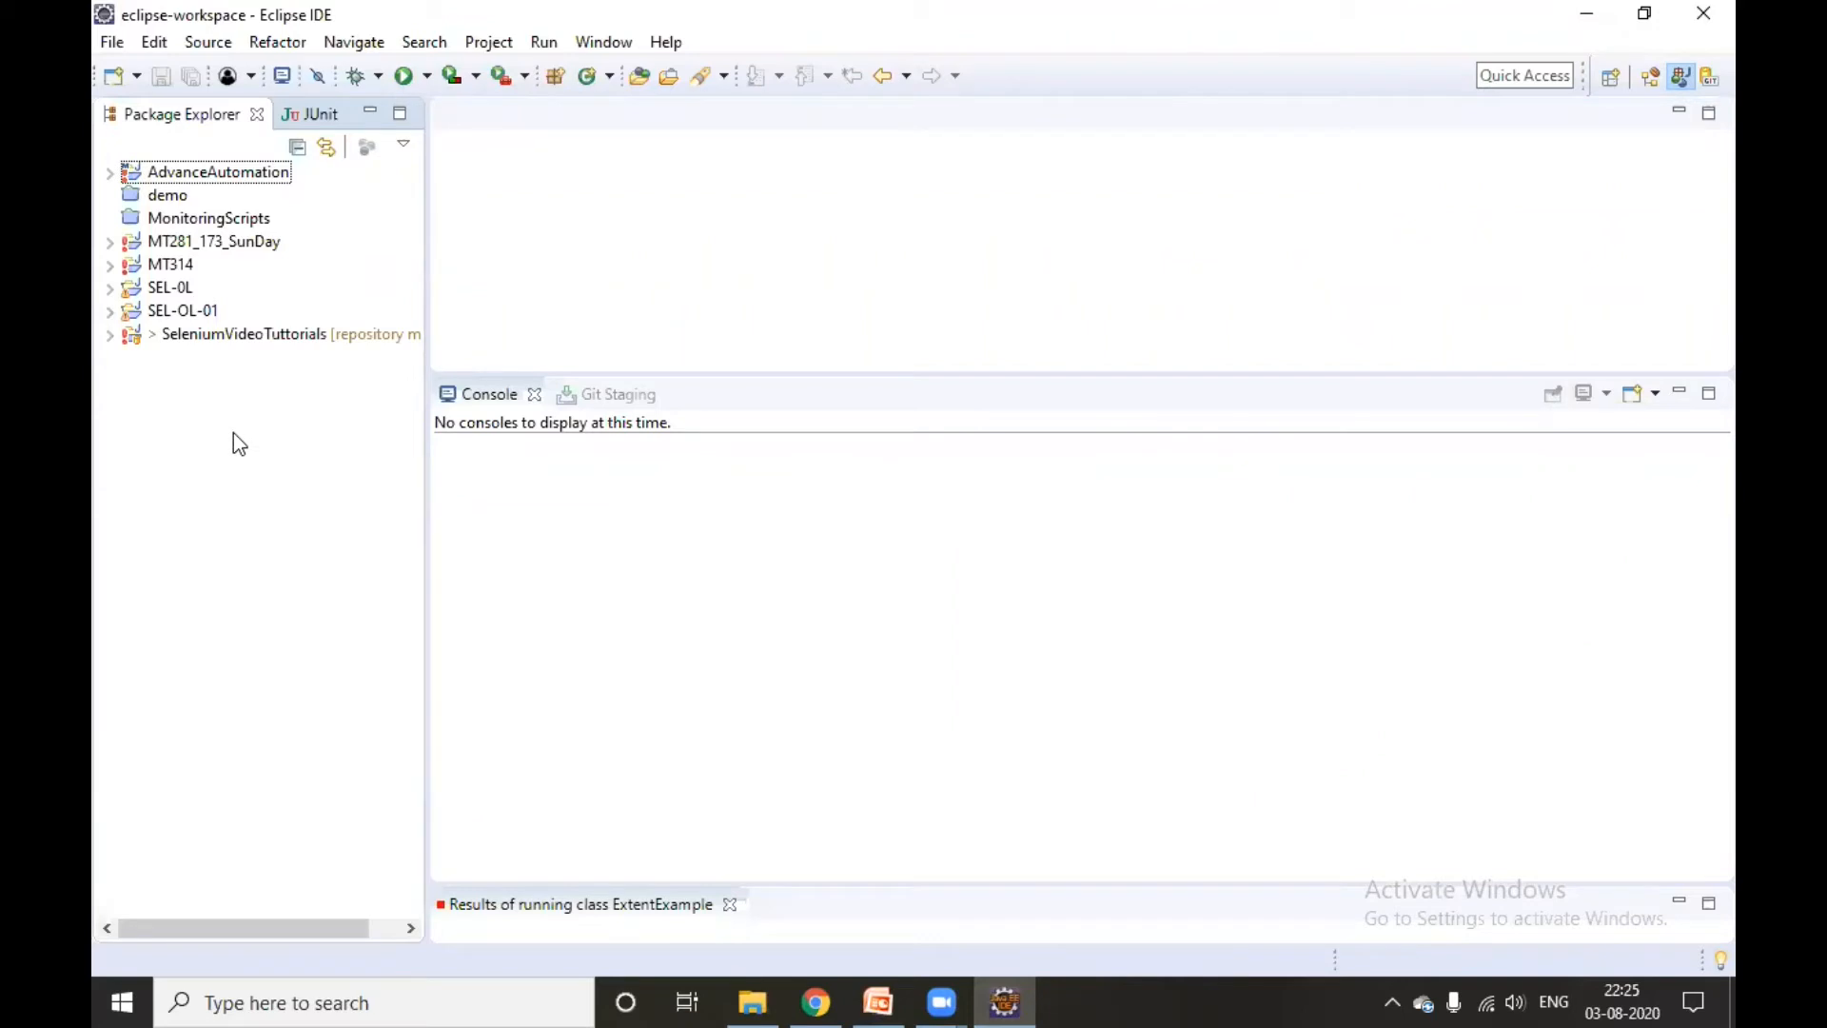
Check the Preferences dialog, where TestNG is not yet listed, and close it unchanged.
click(603, 42)
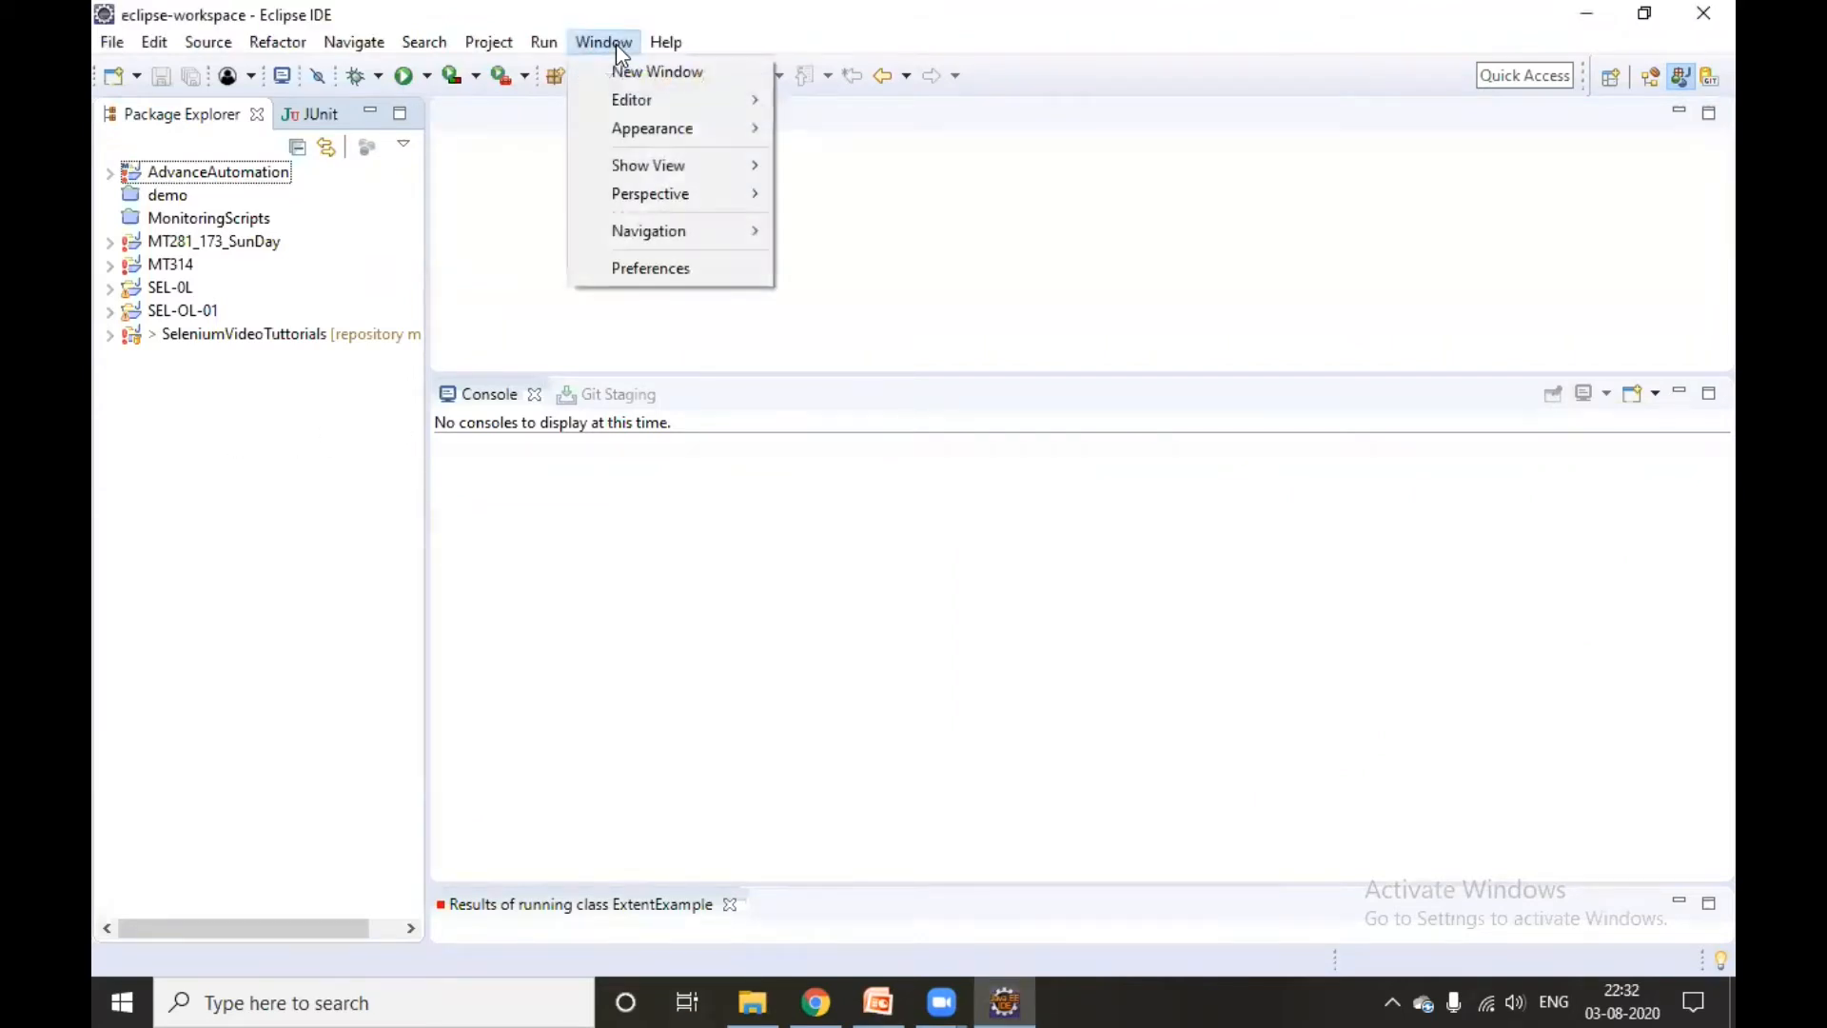
click(650, 268)
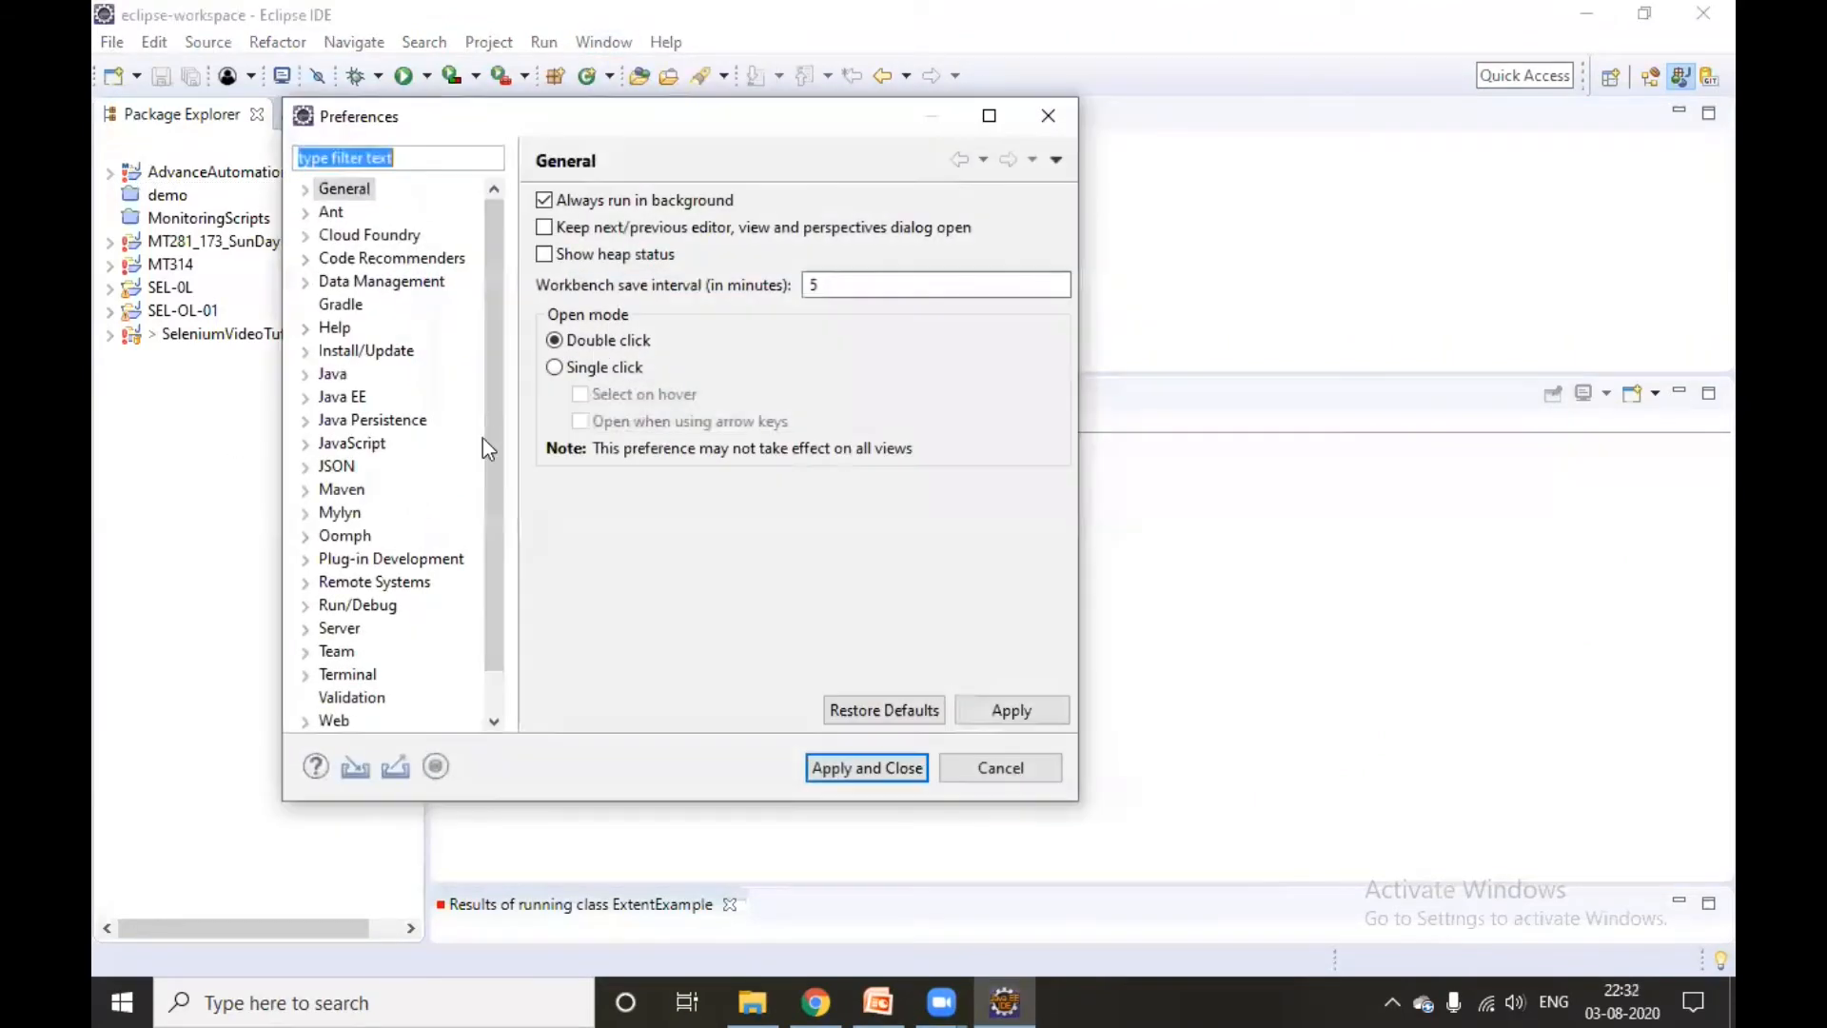
scroll(down, 3)
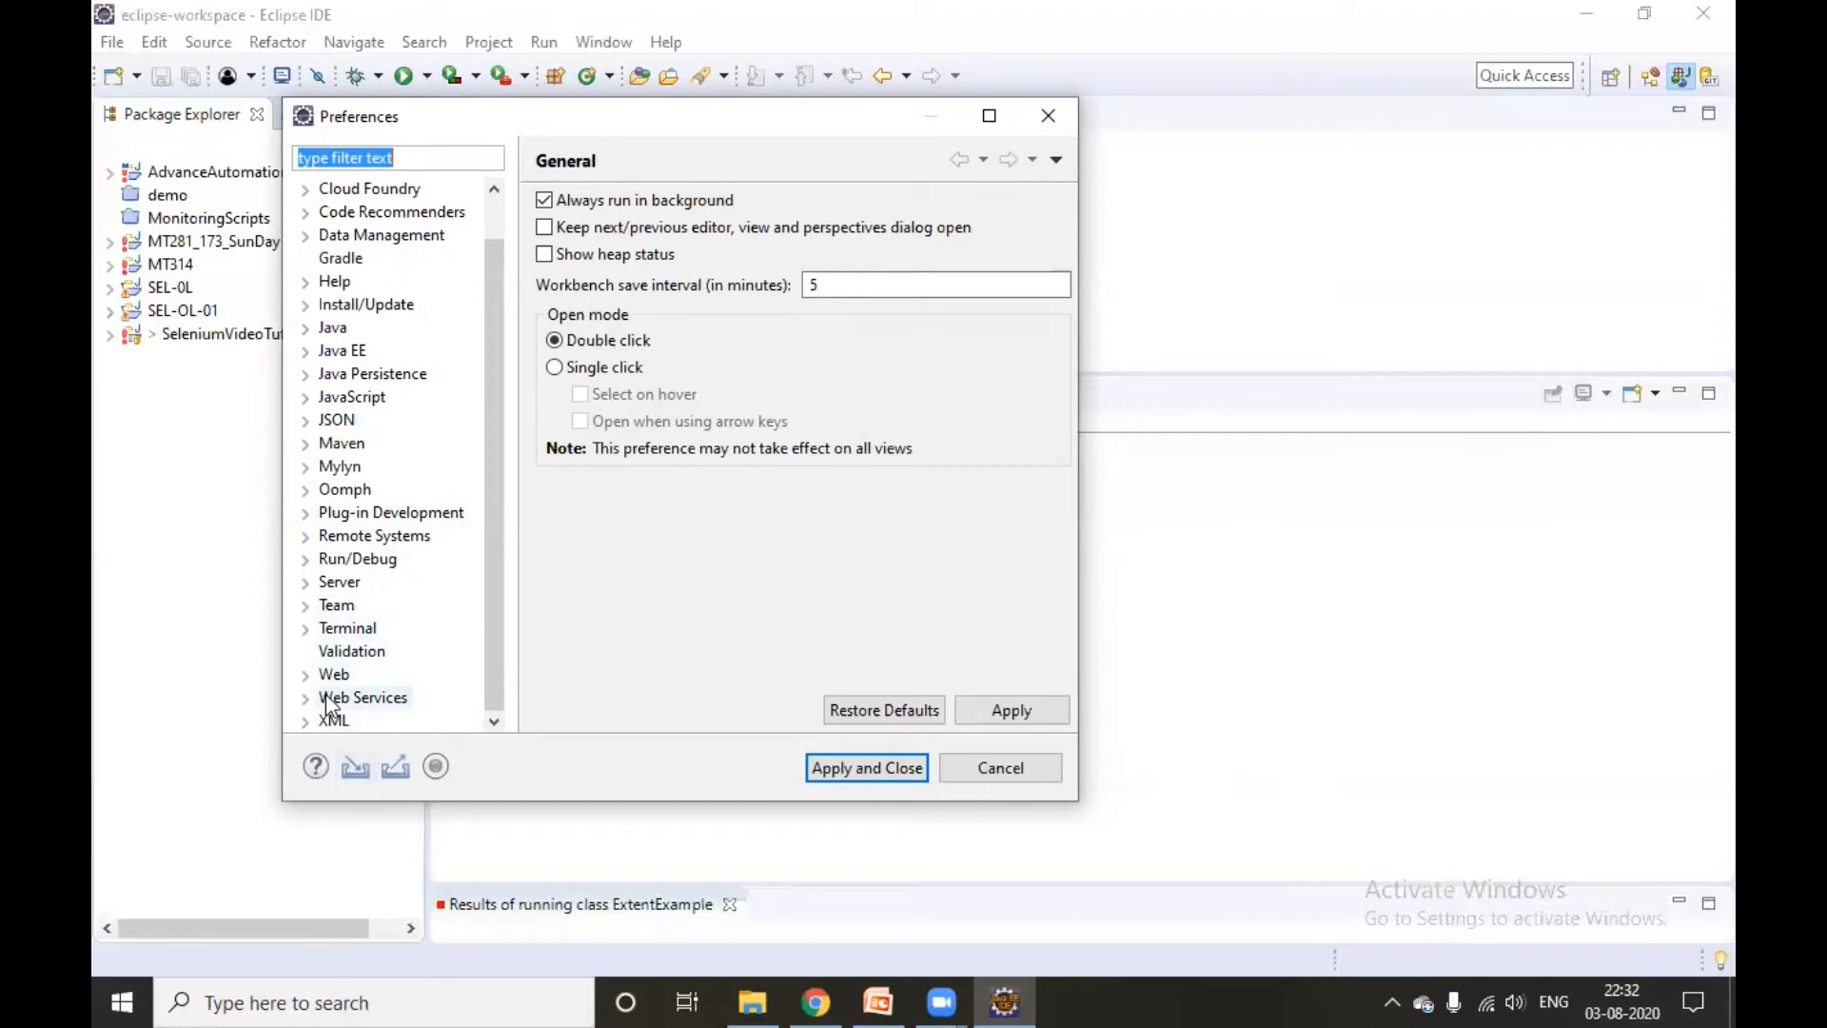
mouse_move(385, 651)
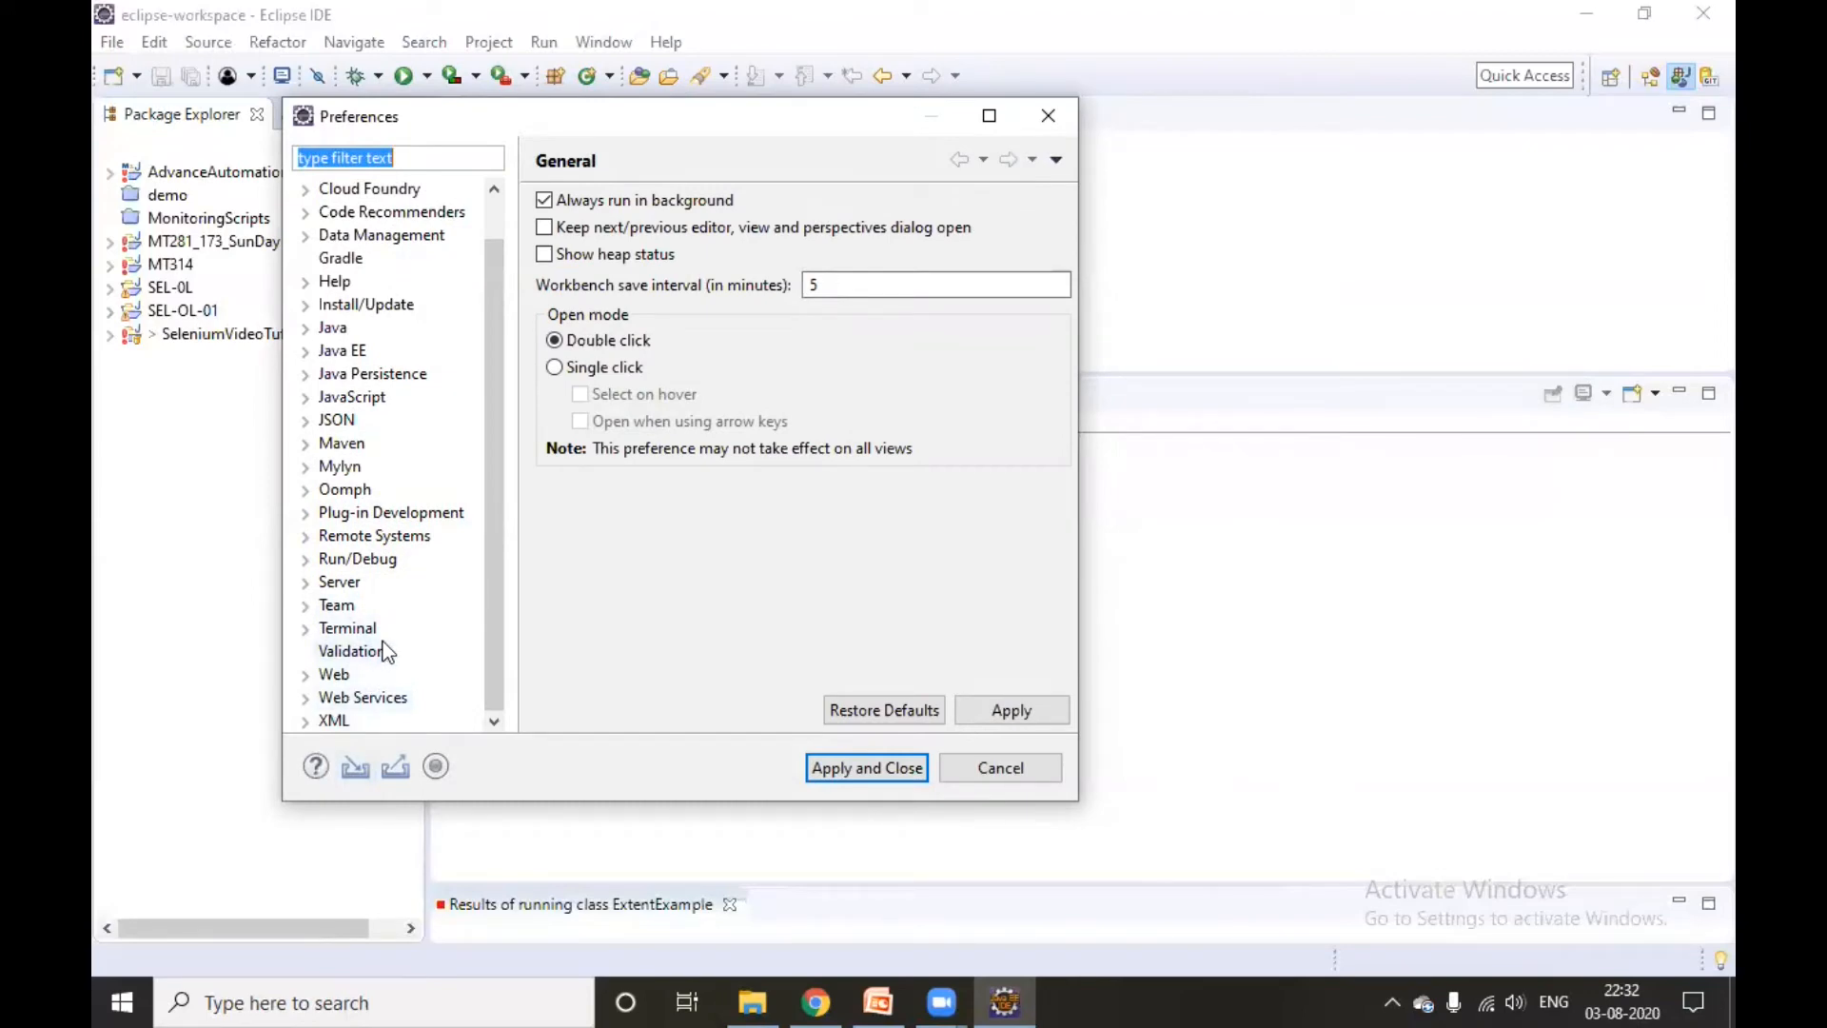
click(866, 767)
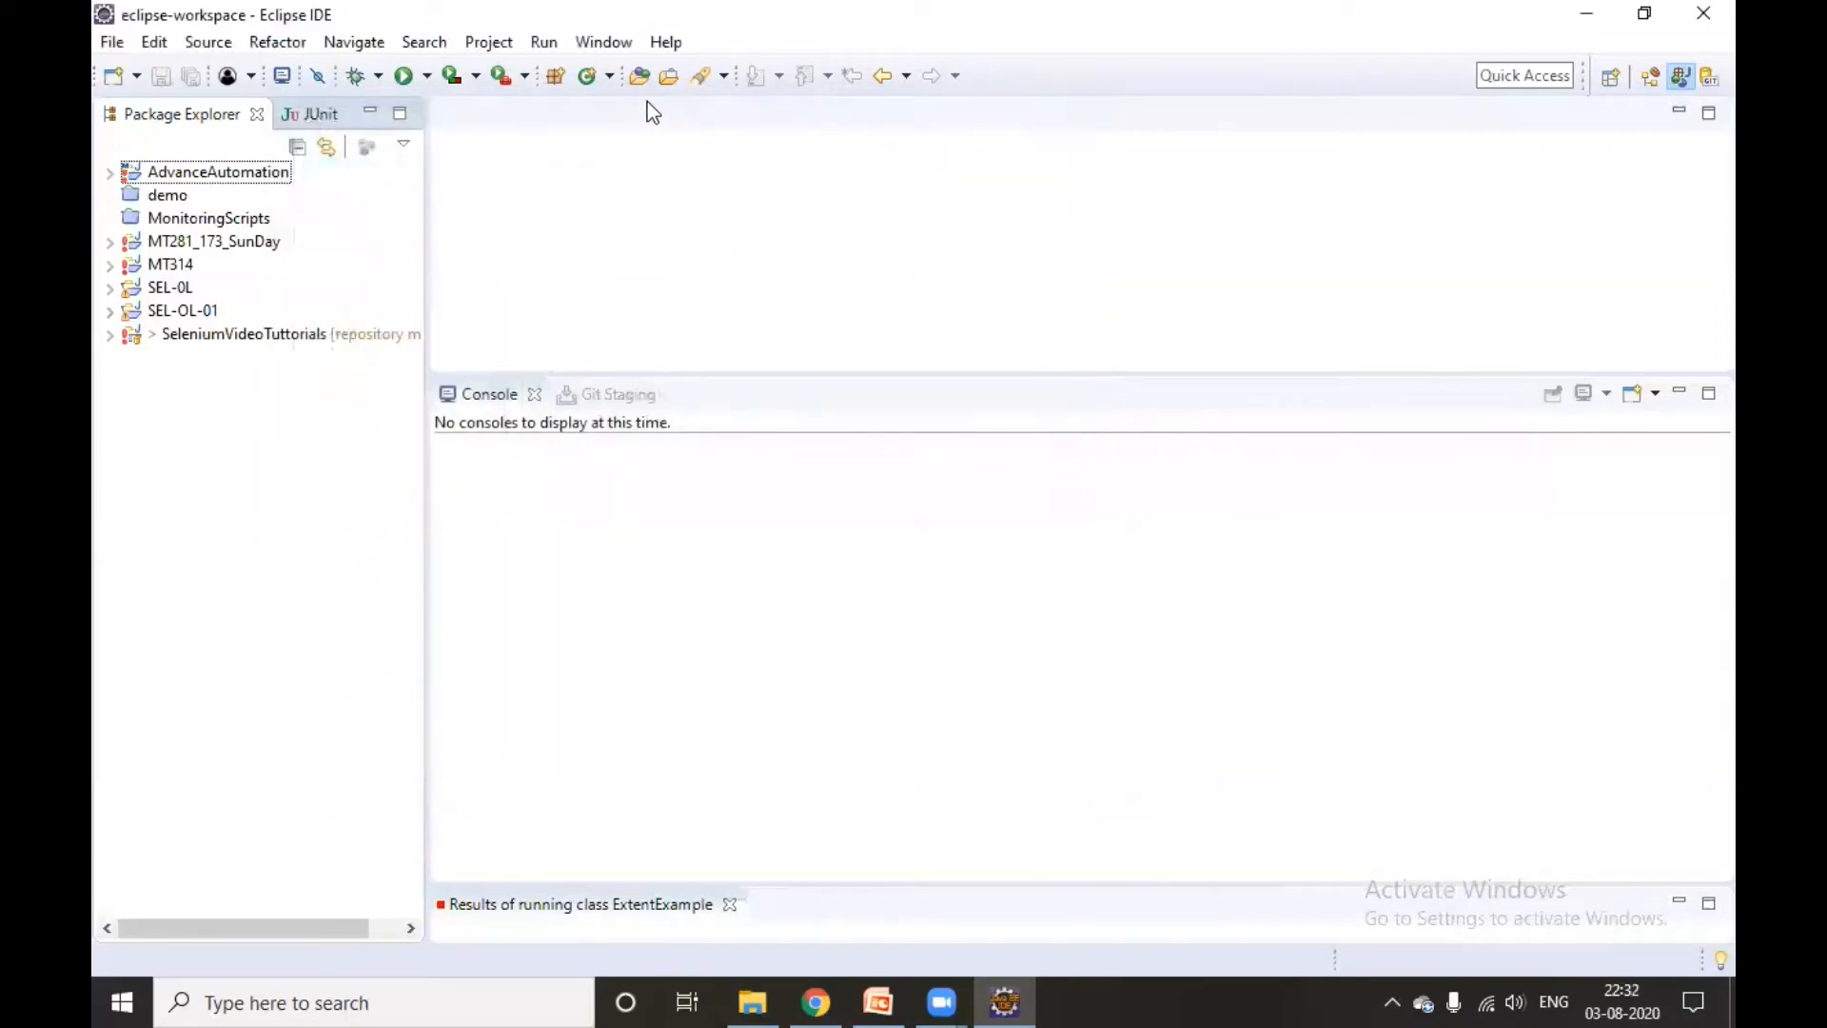
mouse_move(666, 42)
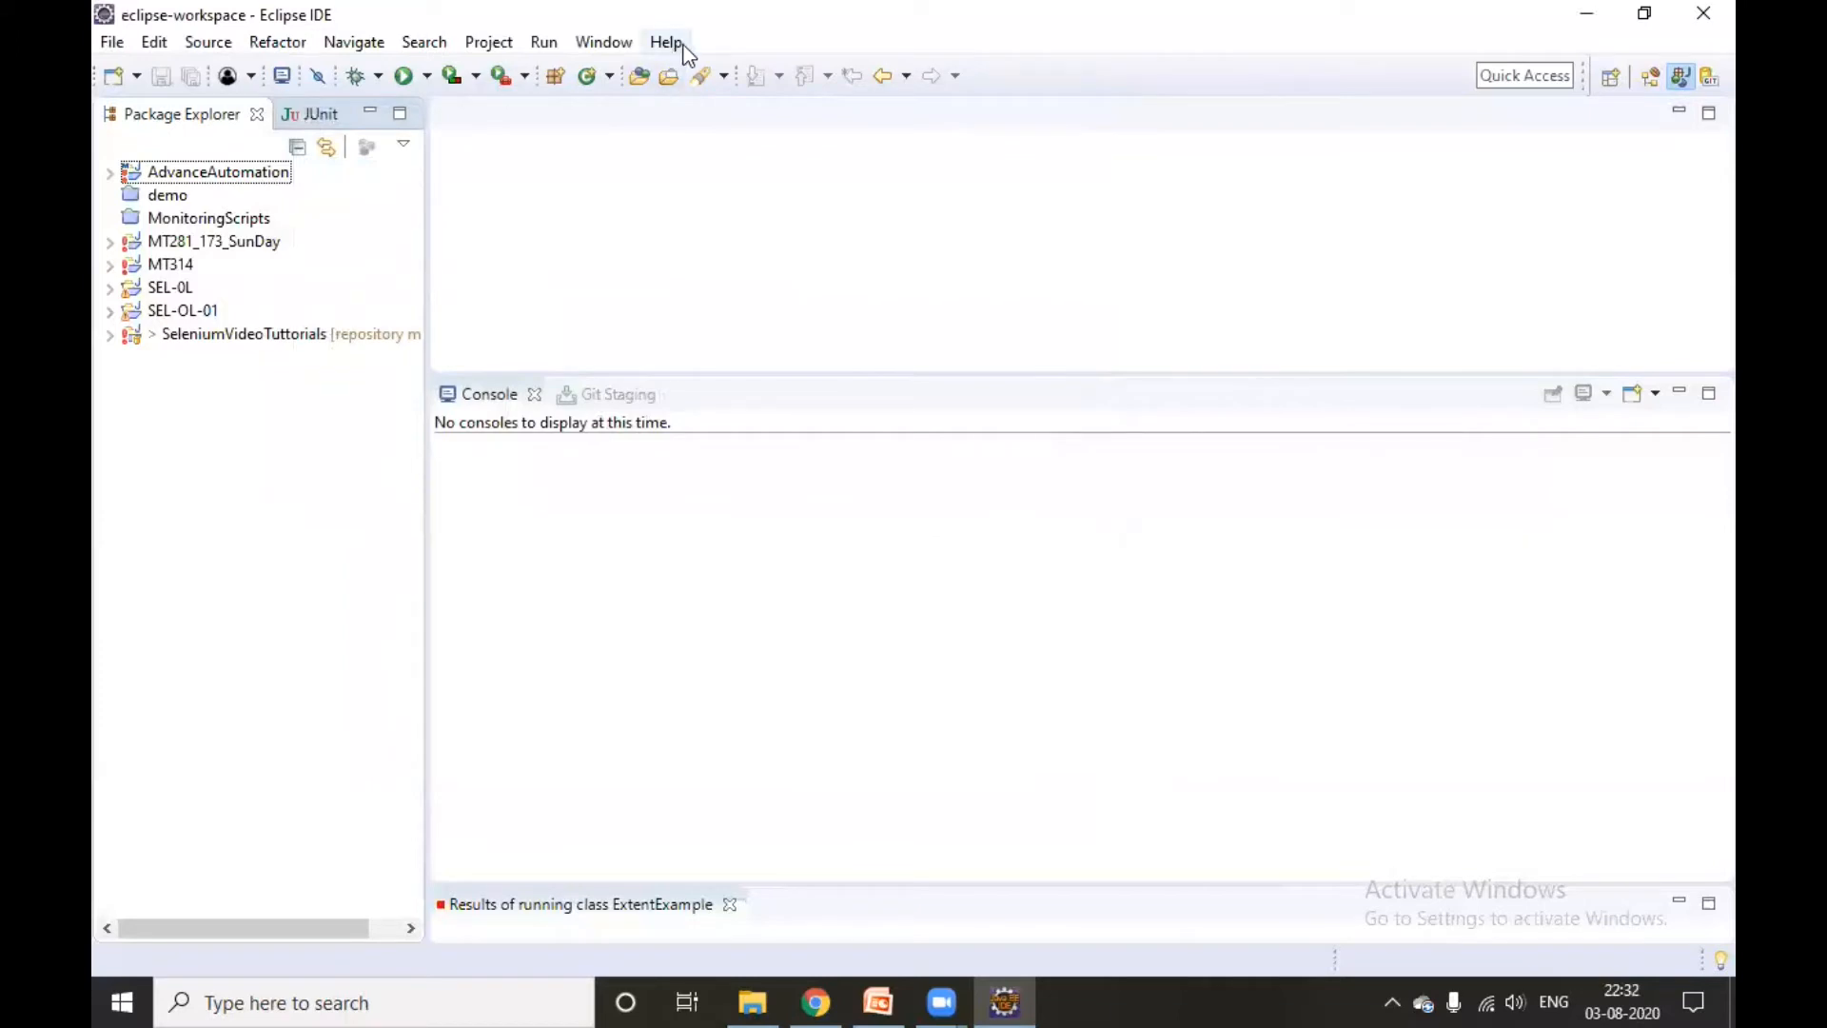
Search the Eclipse Marketplace for 'Testng' and start installing TestNG for Eclipse.
click(666, 41)
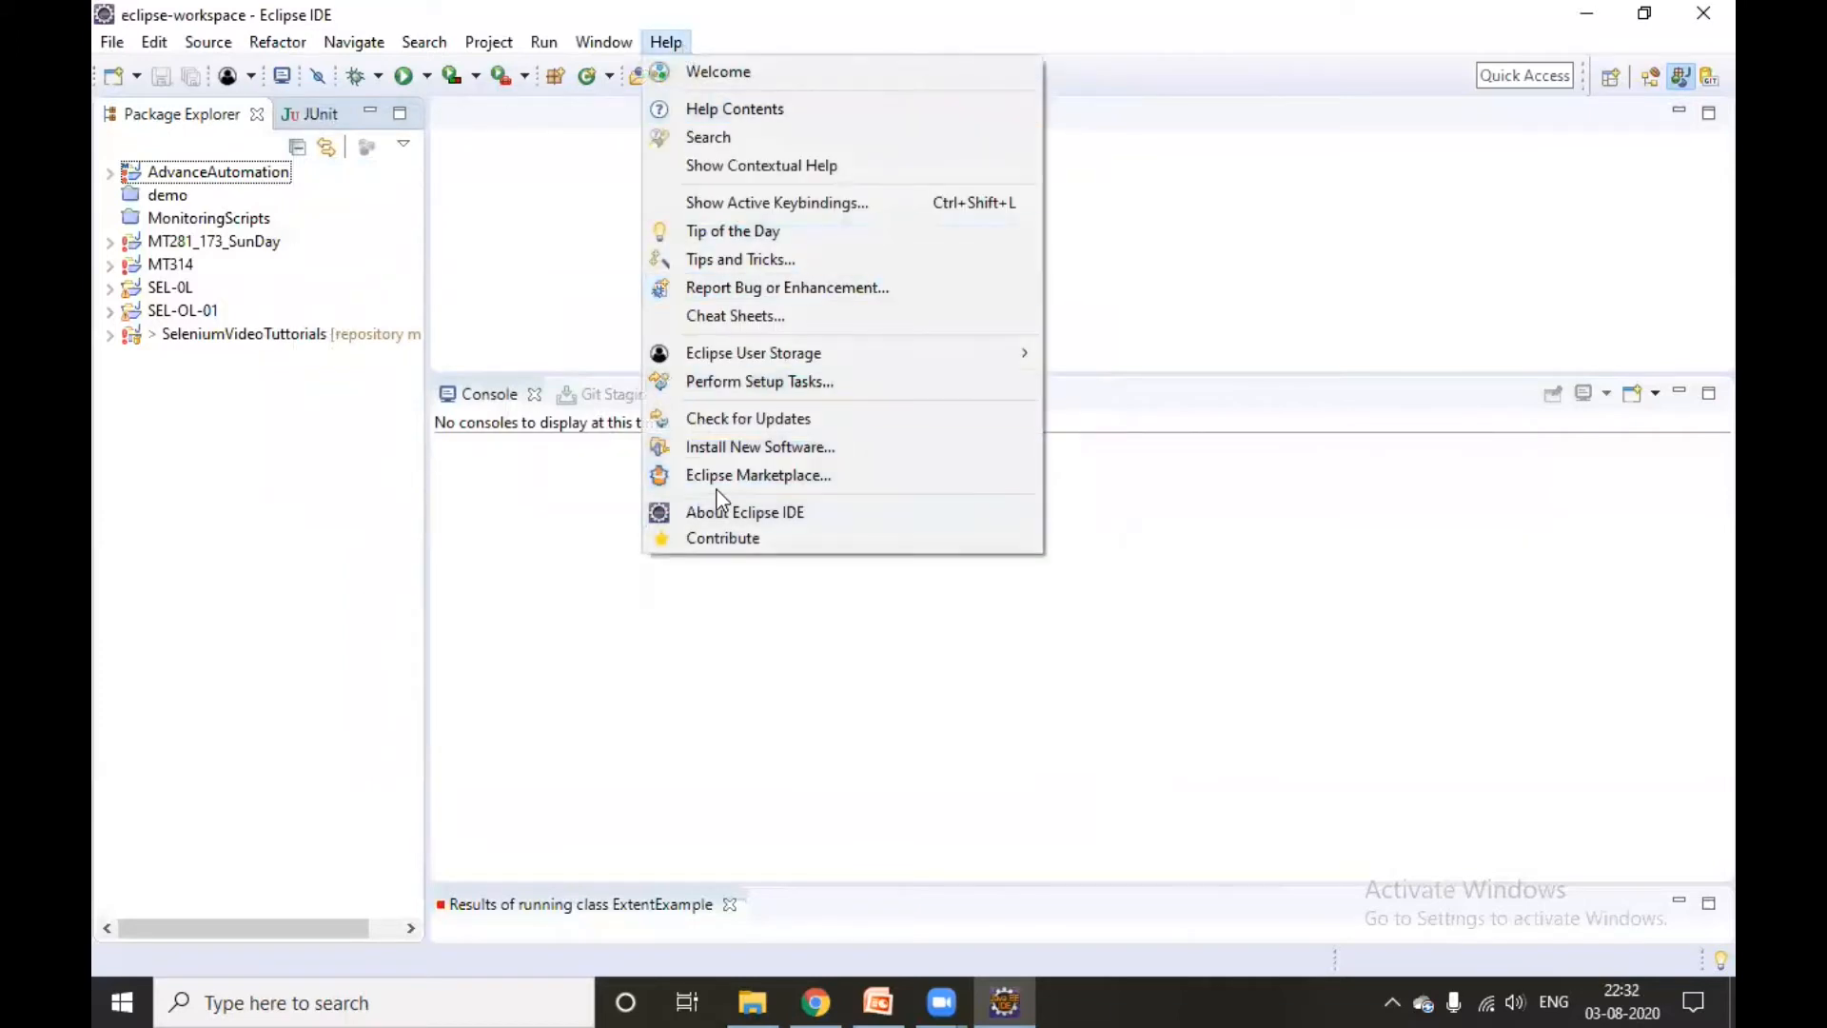
click(759, 474)
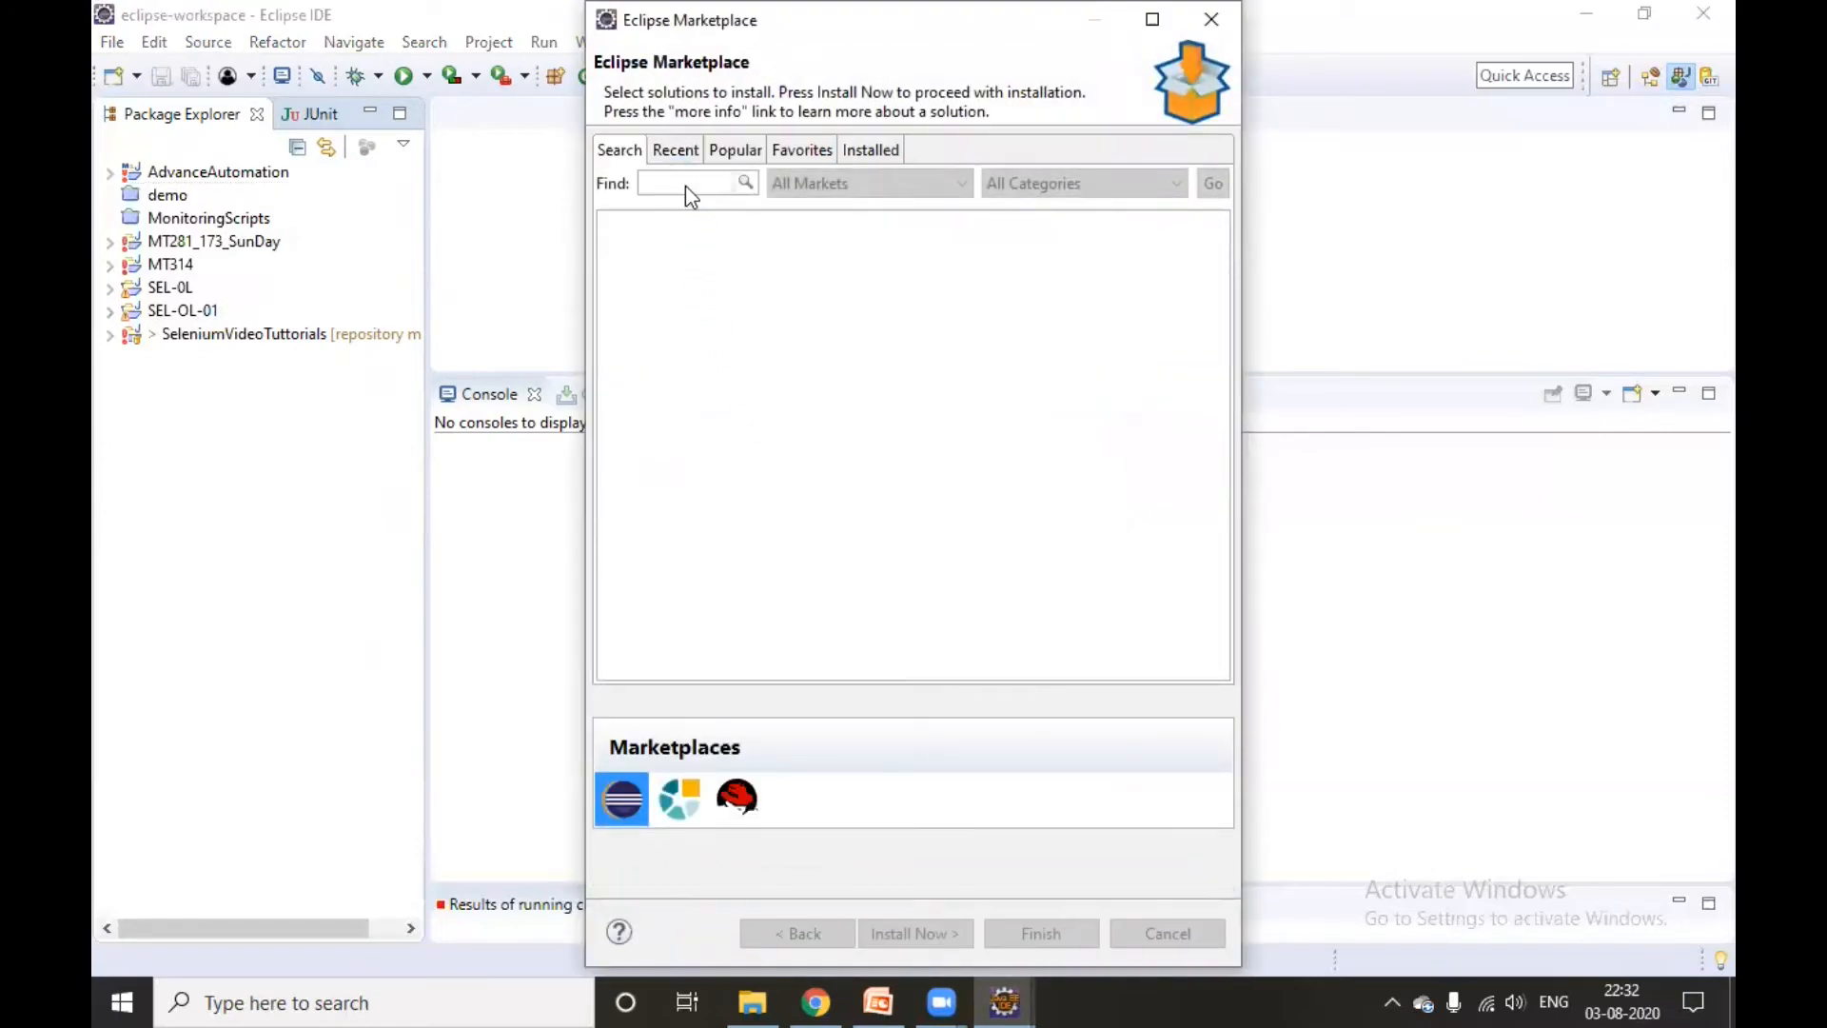
click(618, 149)
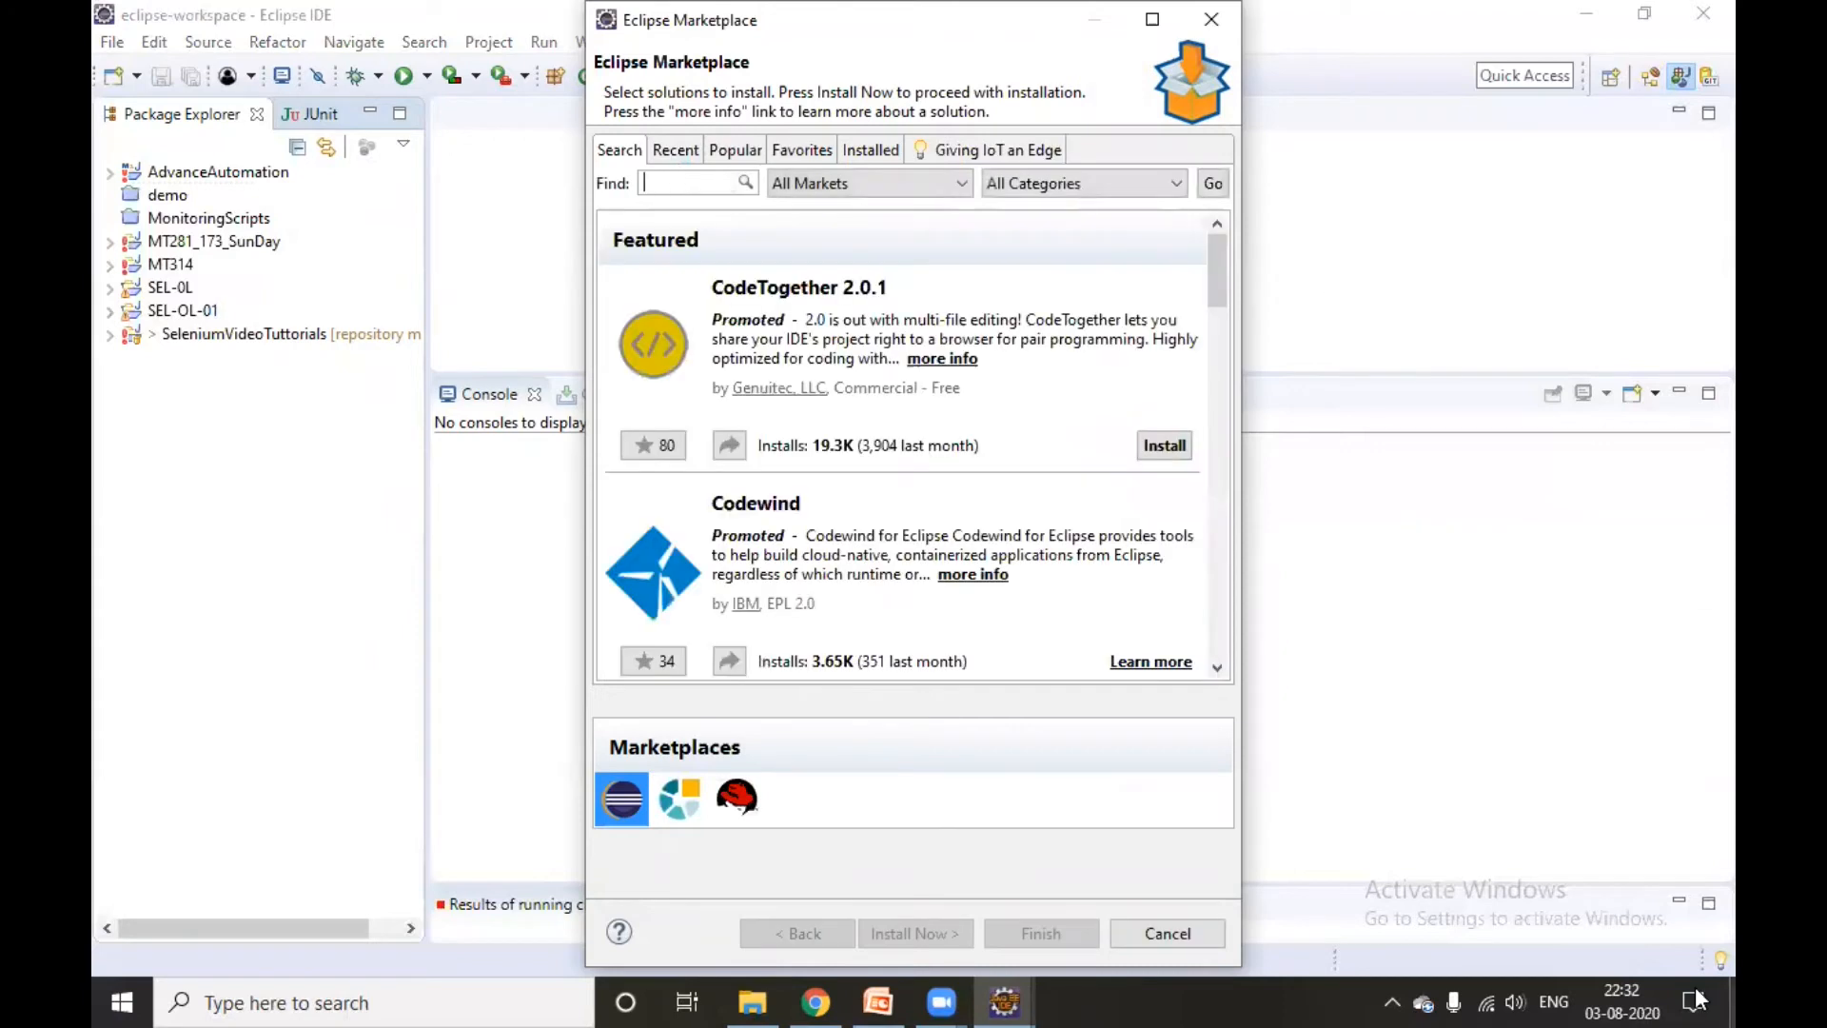
text(Test)
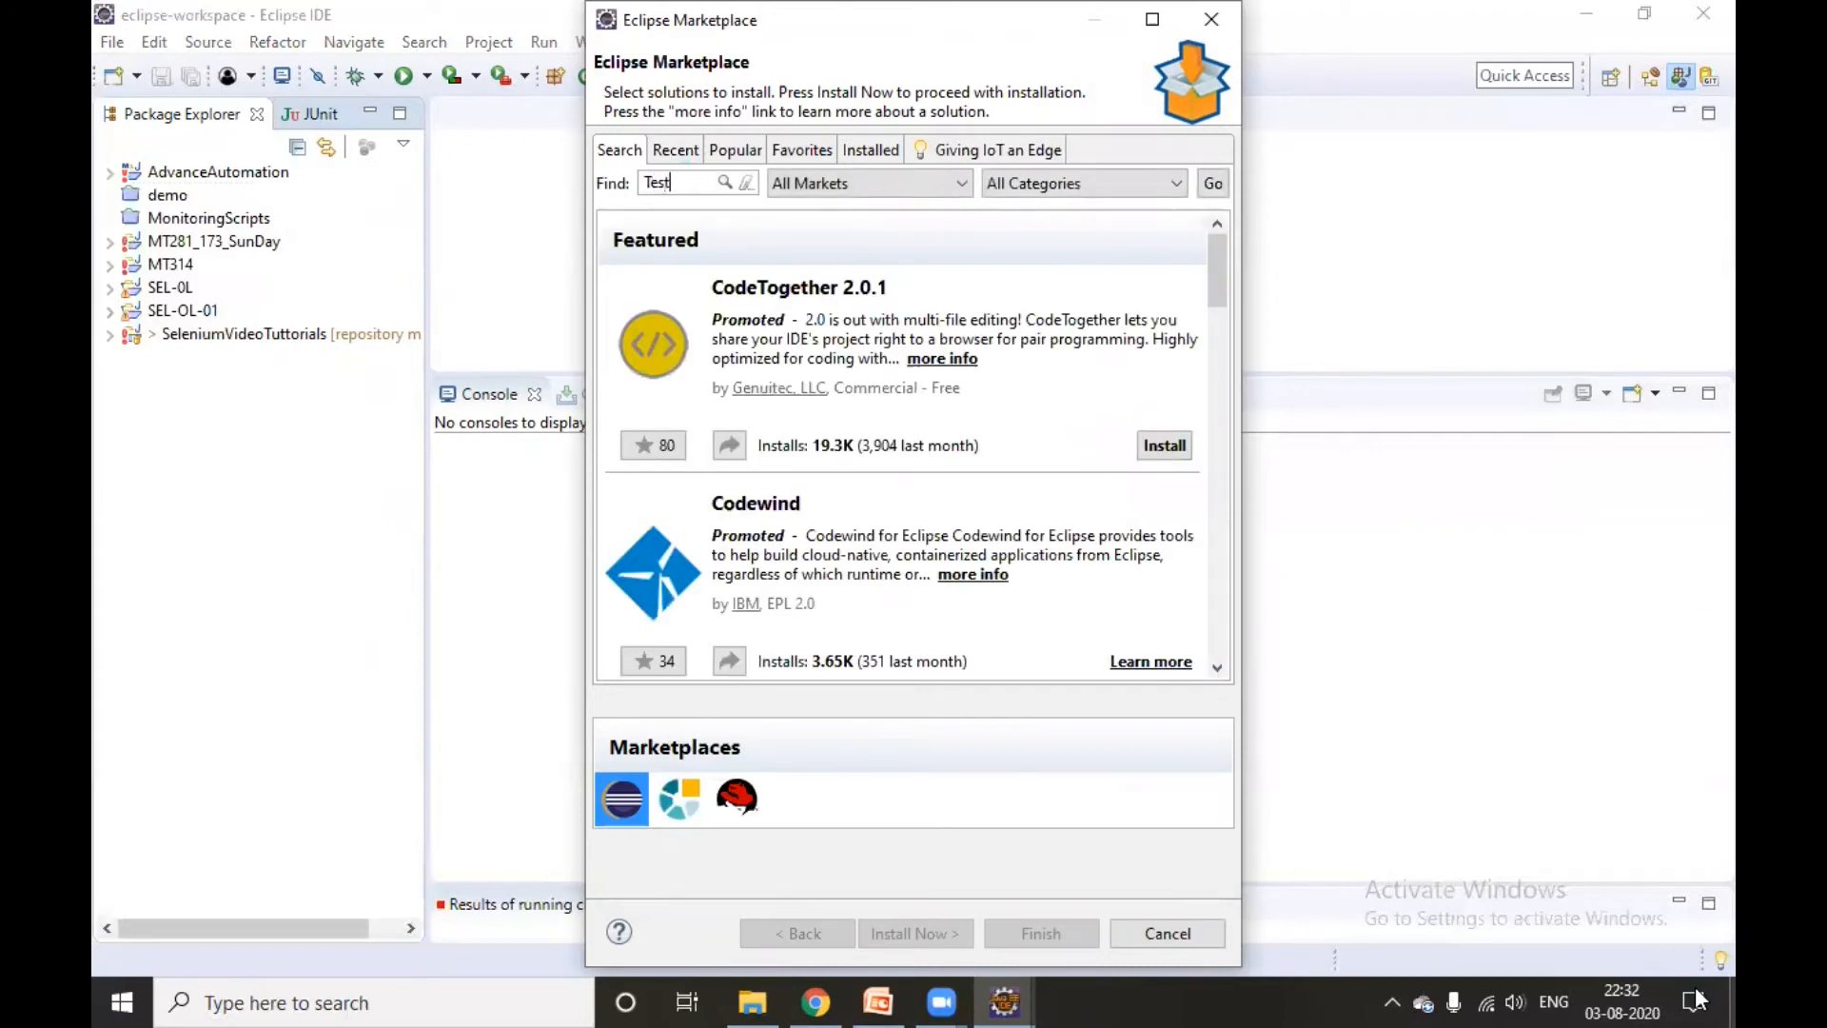
text(ng)
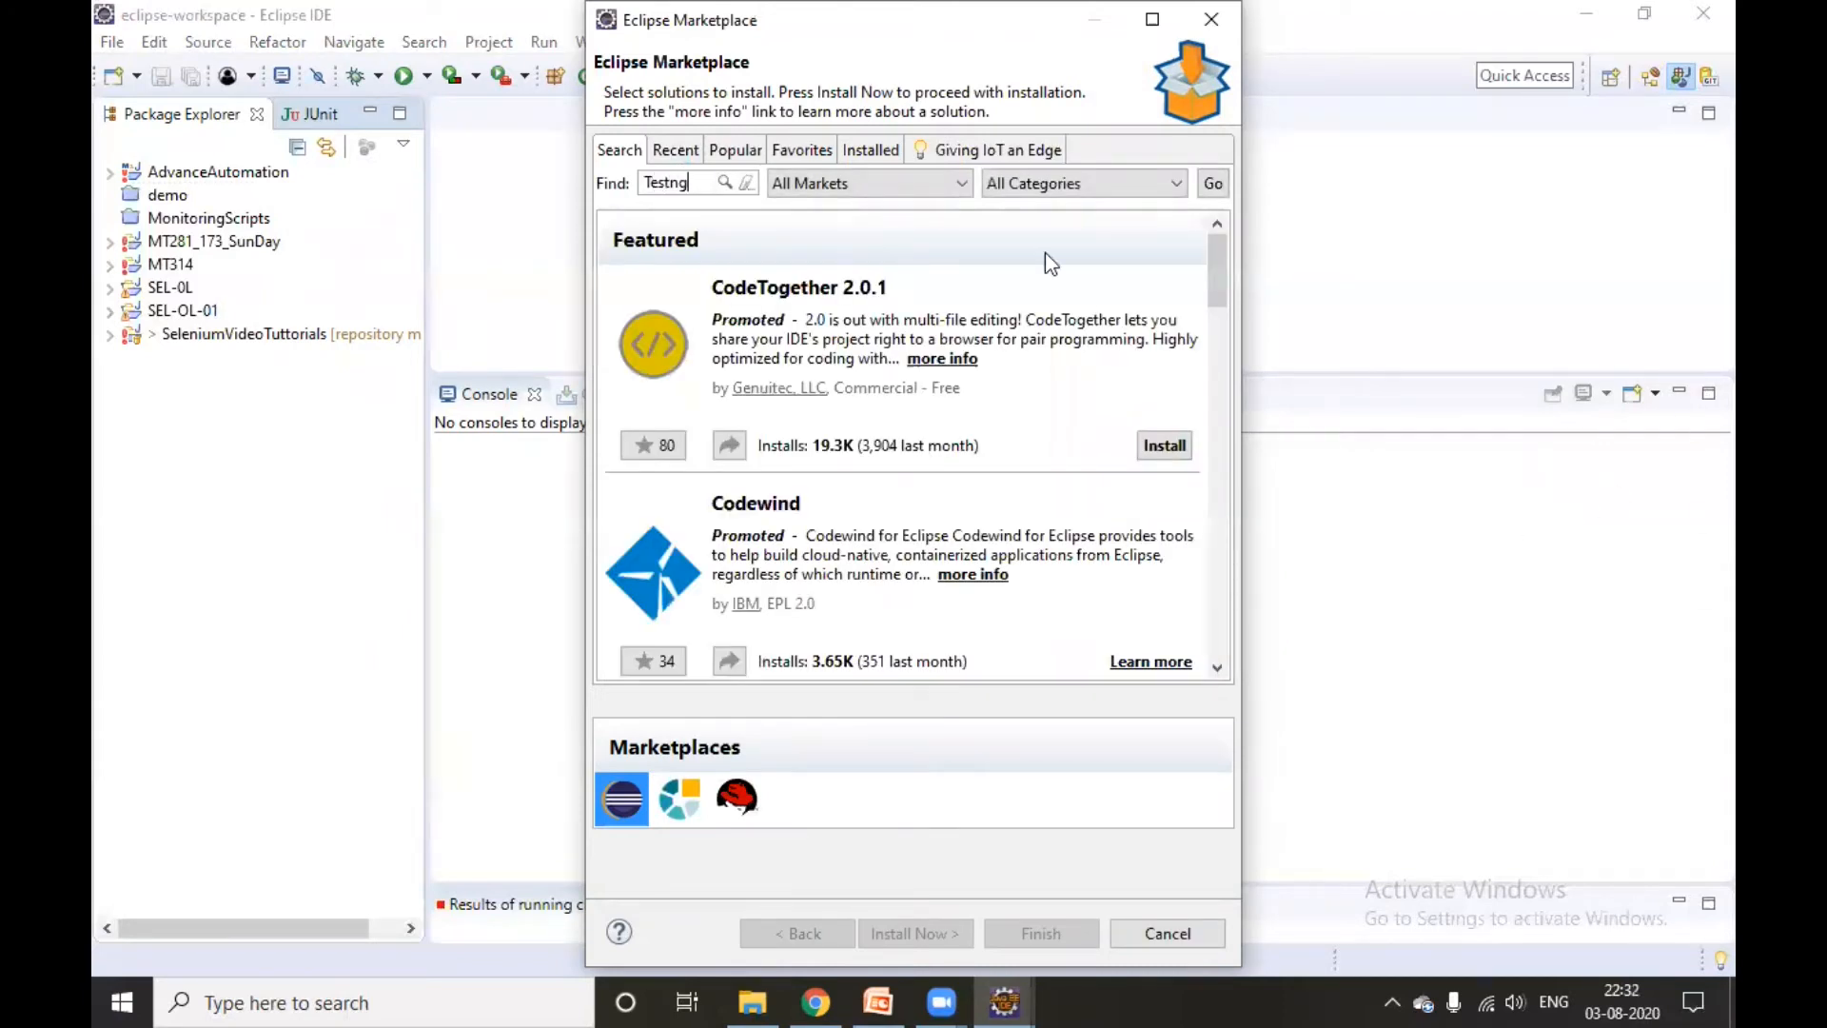
click(1213, 182)
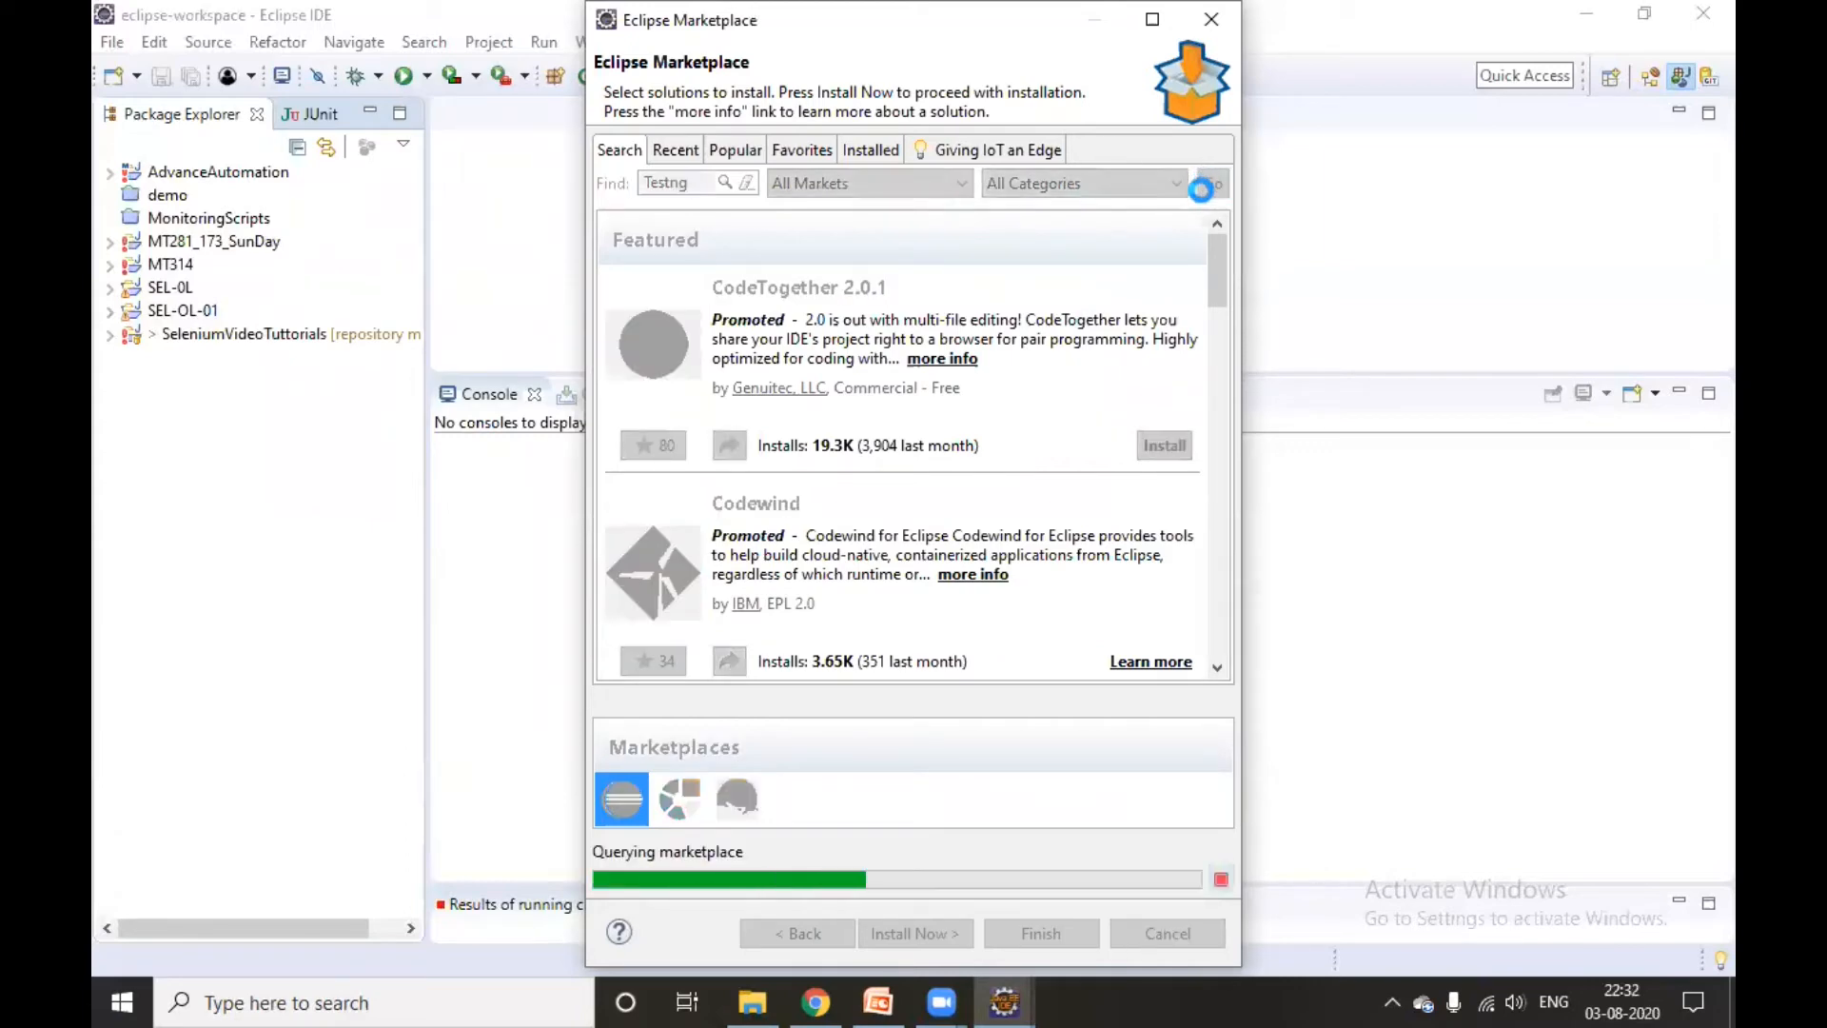
click(1212, 182)
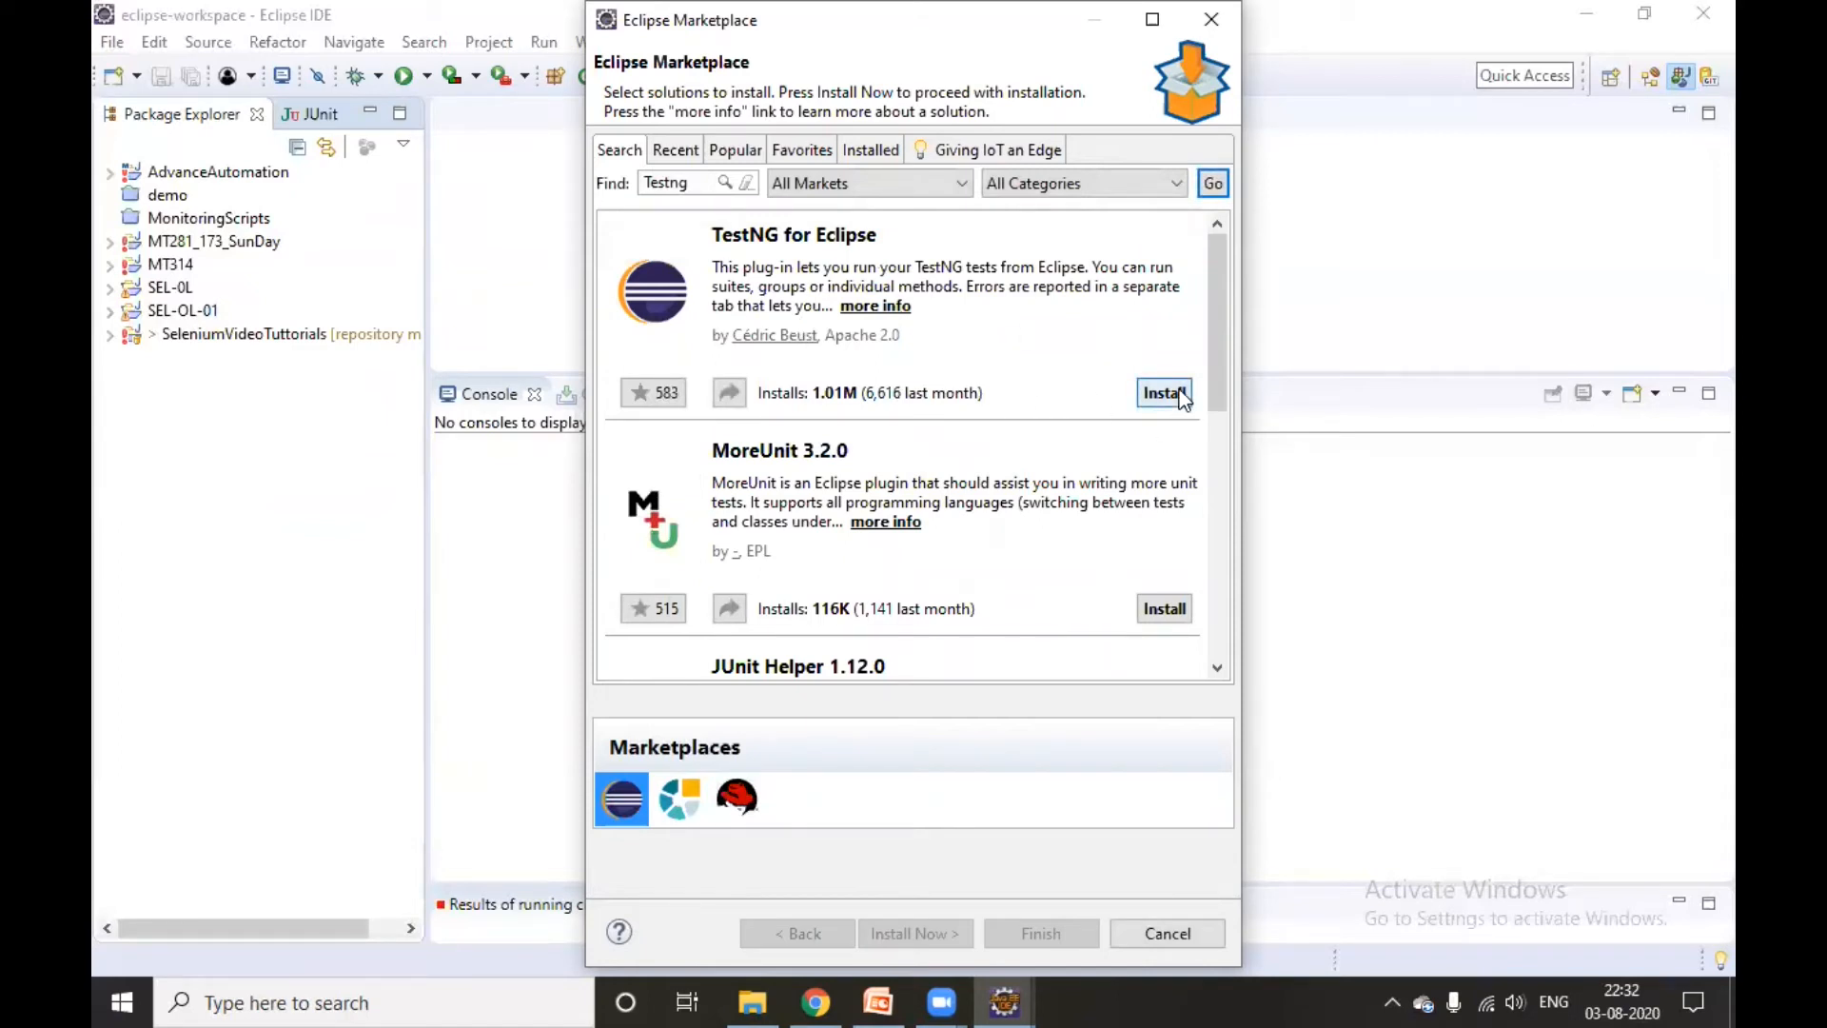
click(1163, 392)
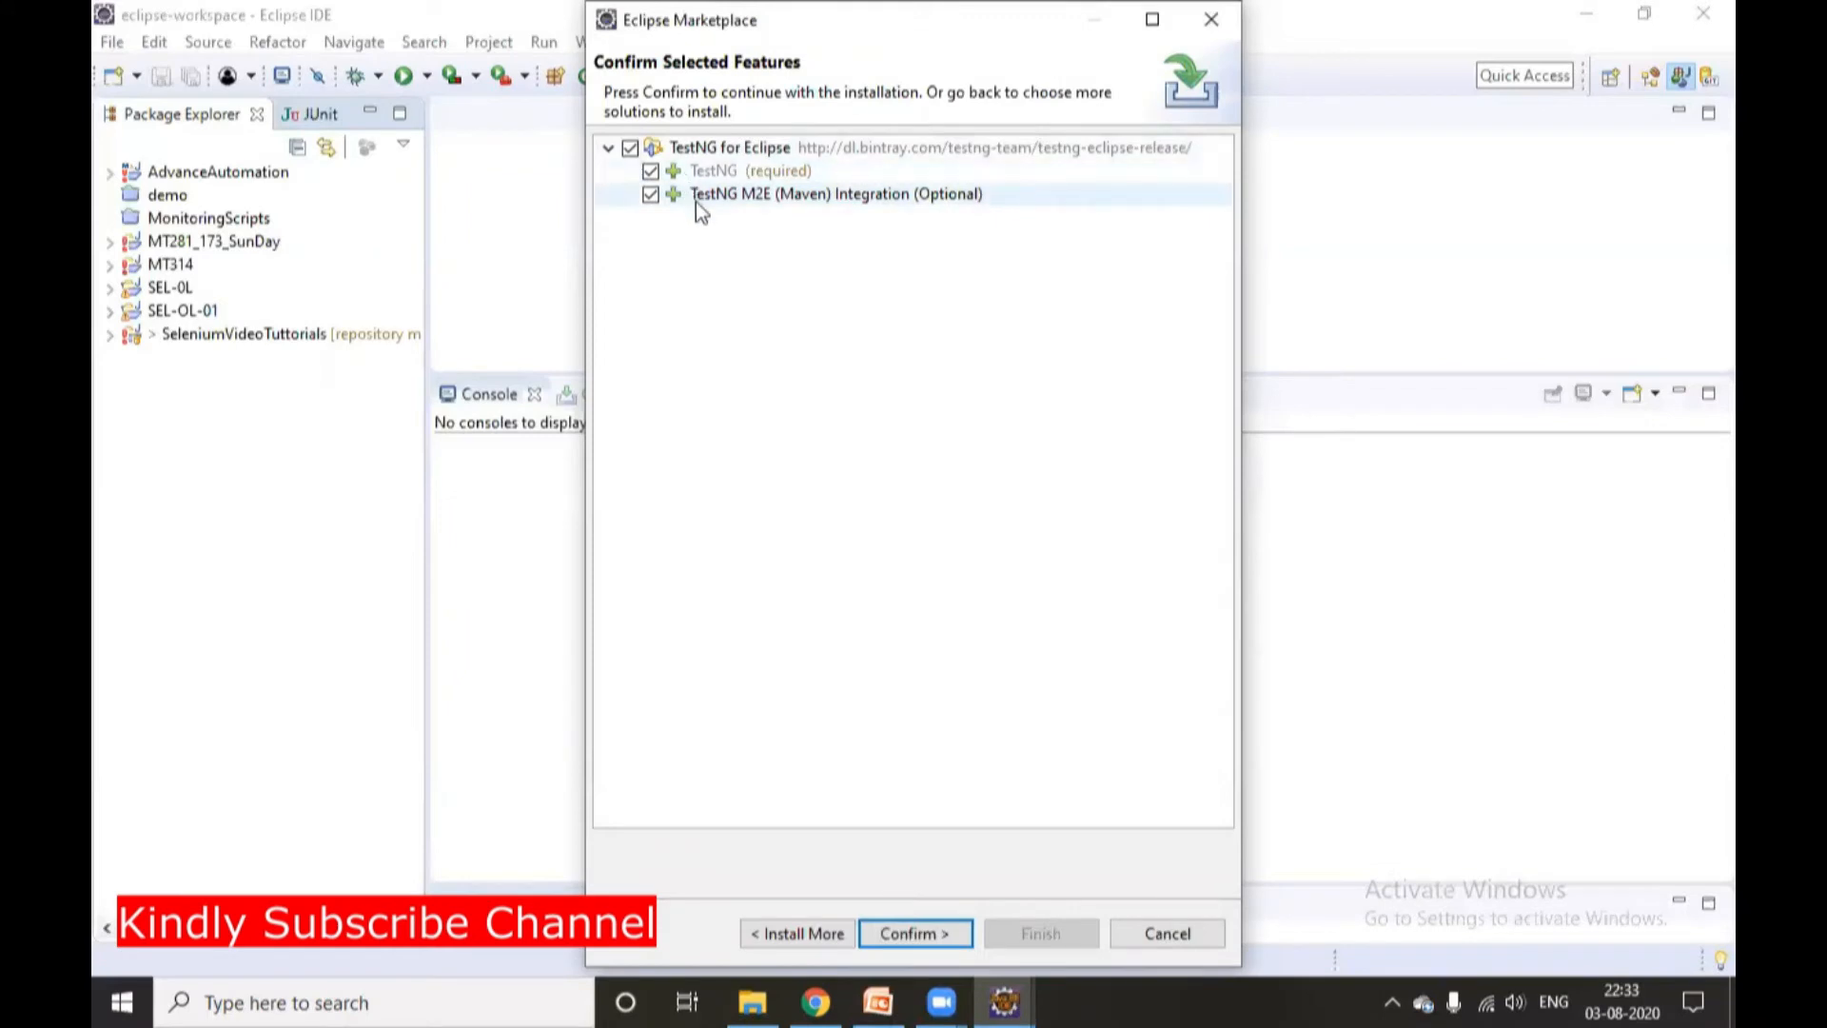
mouse_move(698, 171)
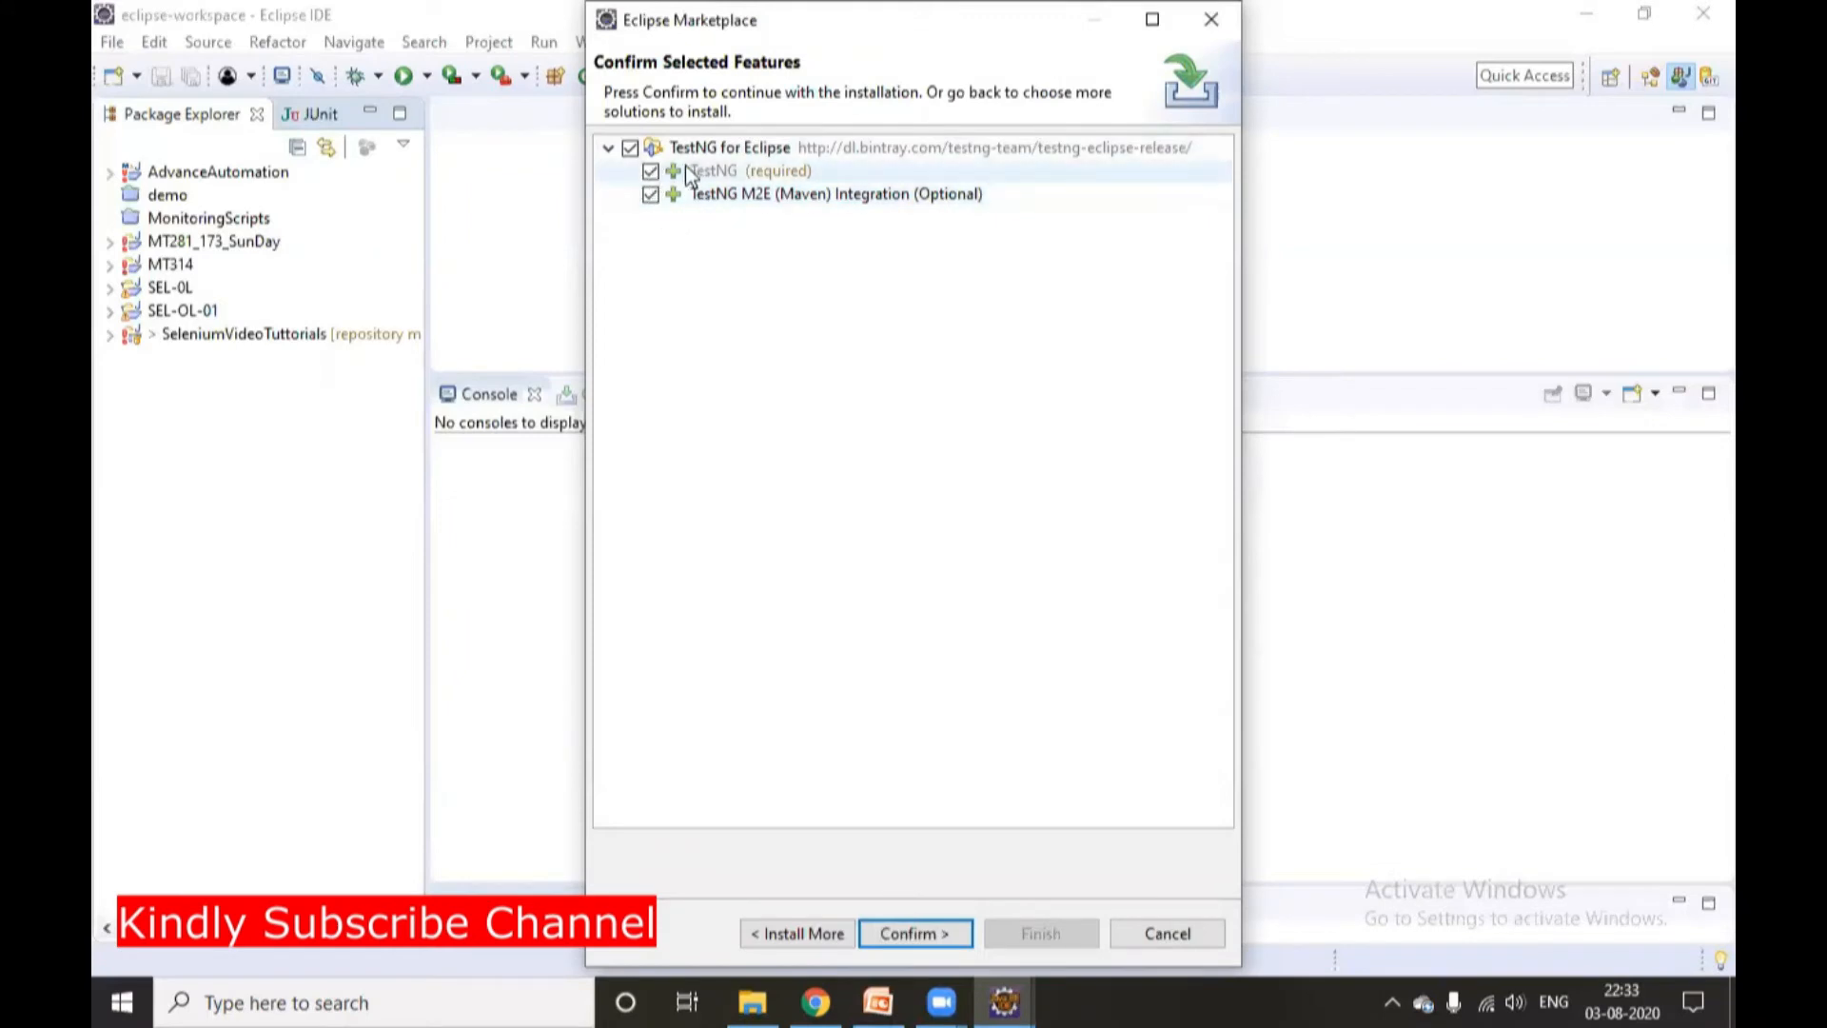
mouse_move(668, 225)
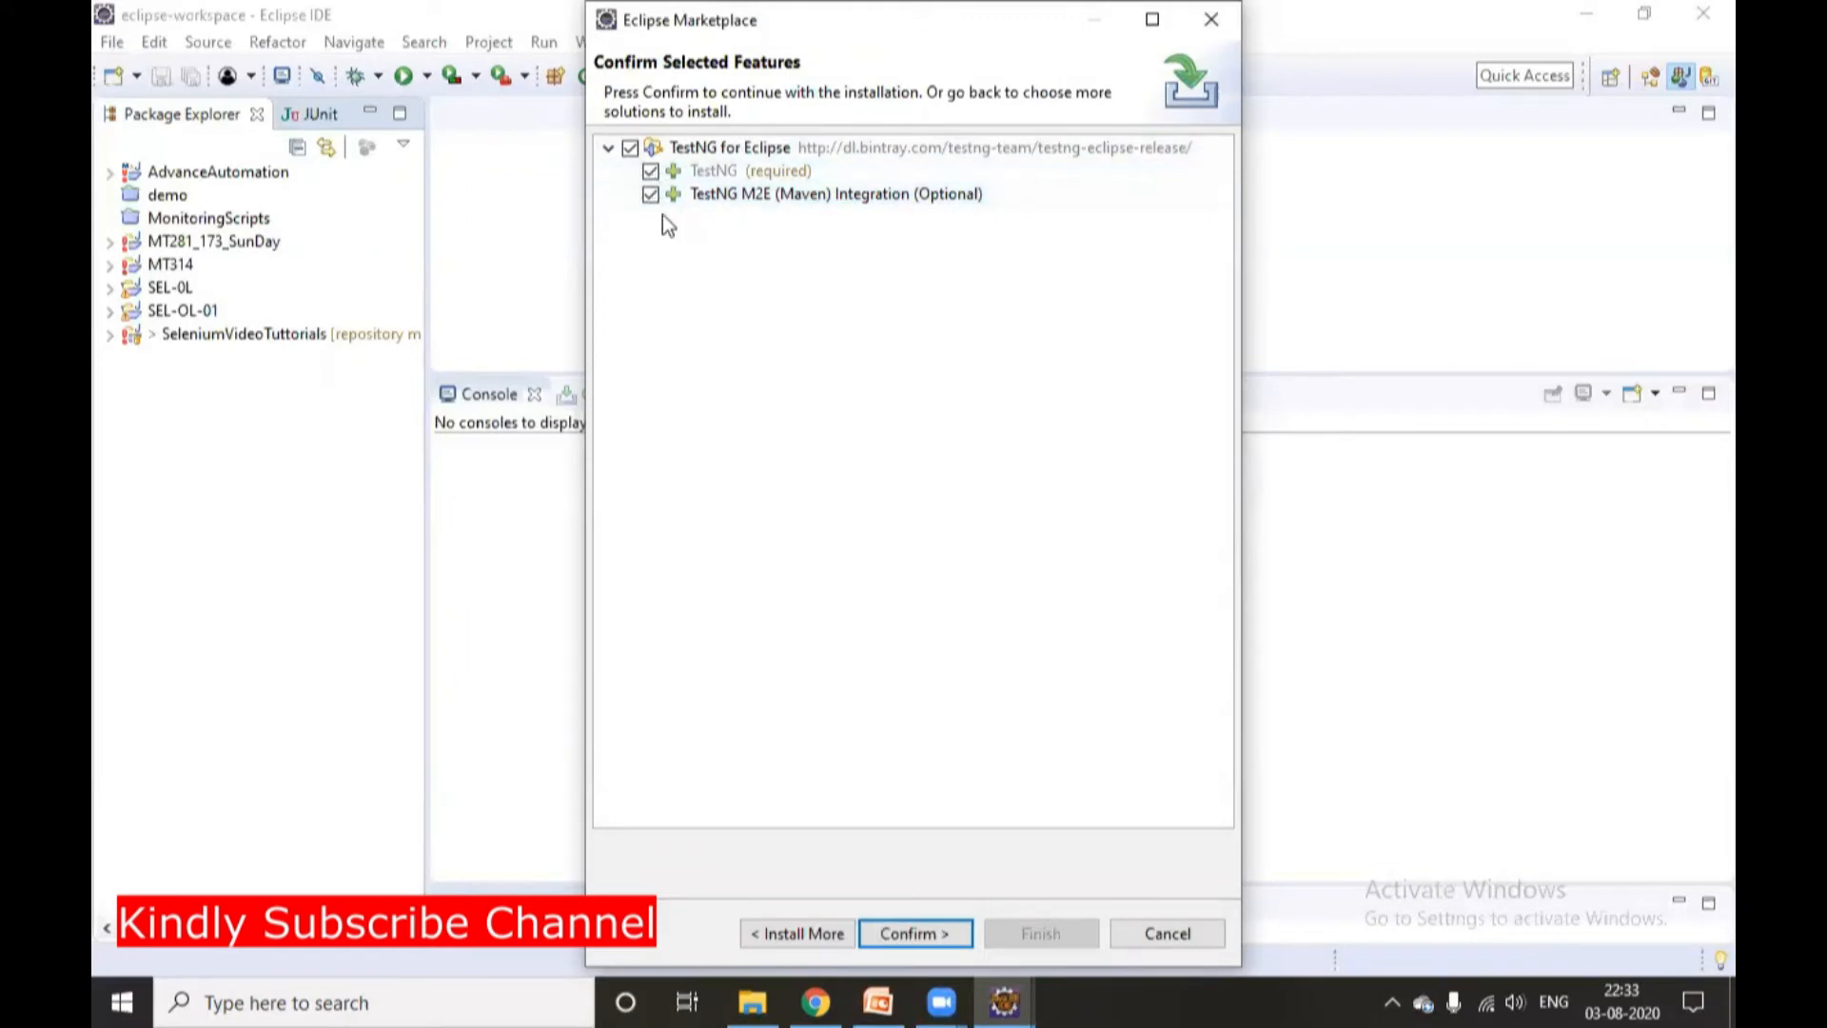
mouse_move(788, 217)
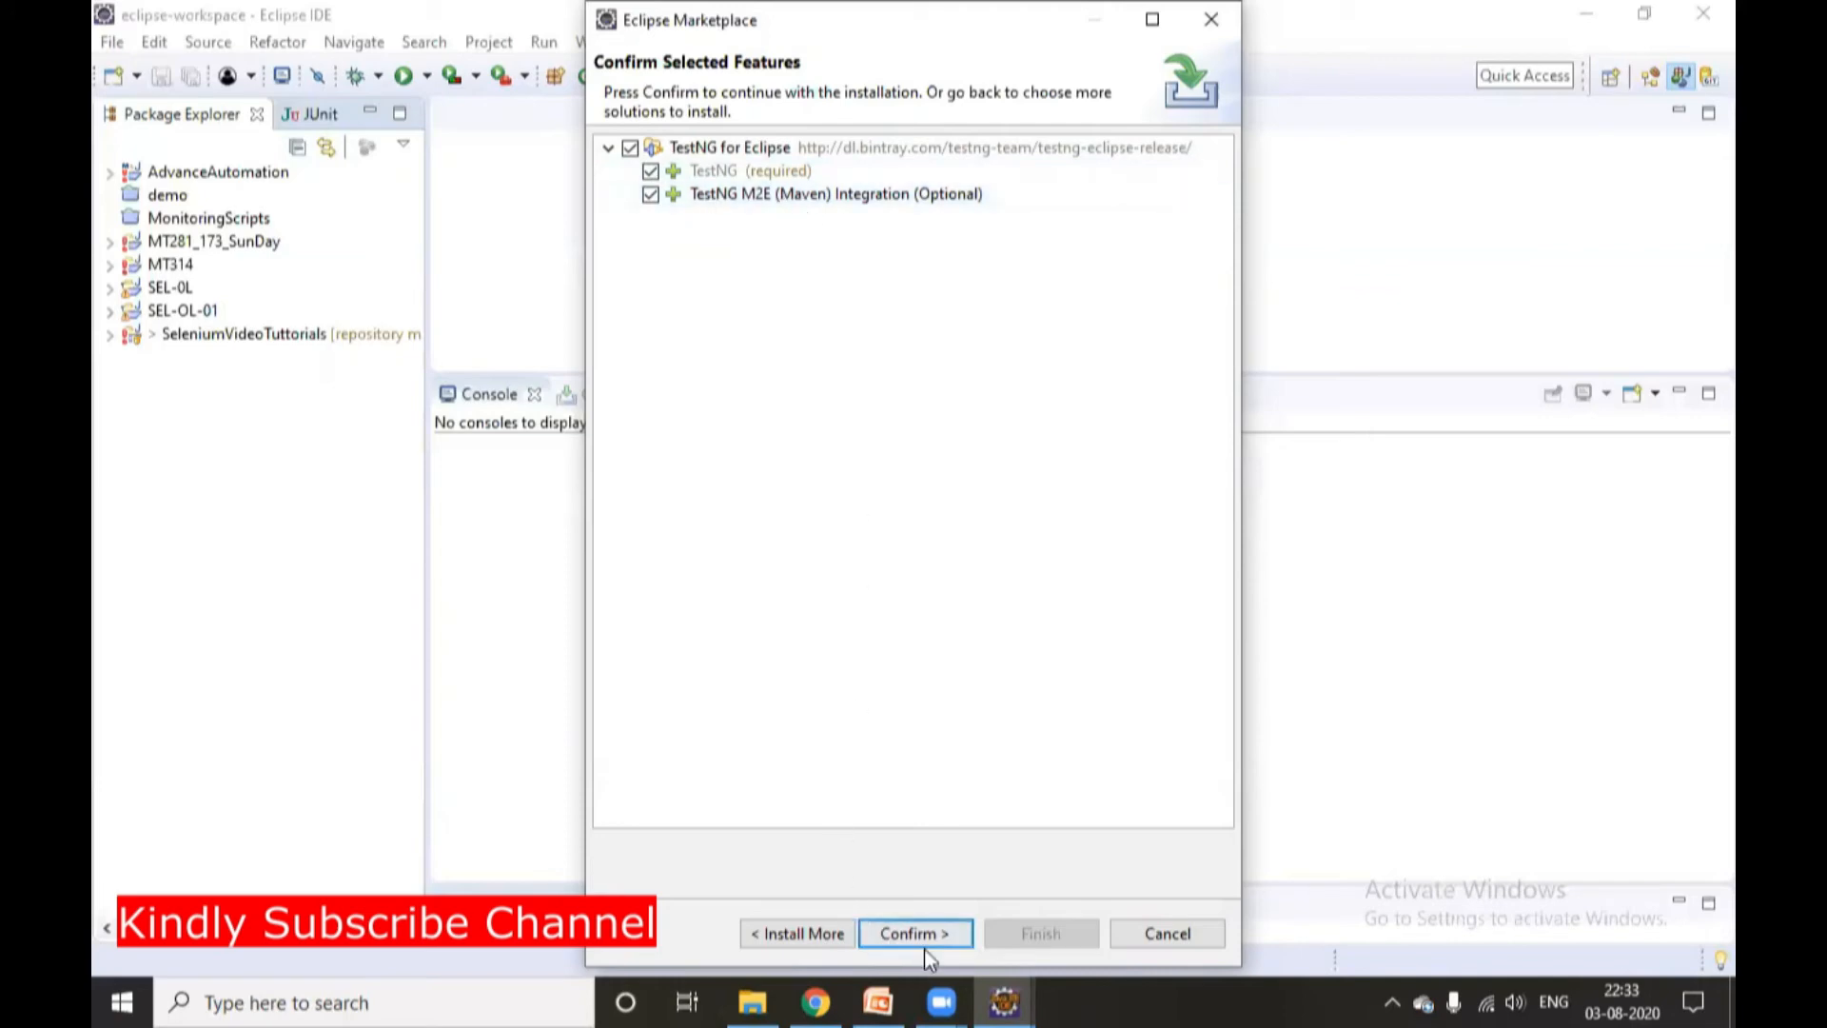
Confirm both TestNG features, accept the Apache license terms and finish to begin installation.
click(916, 932)
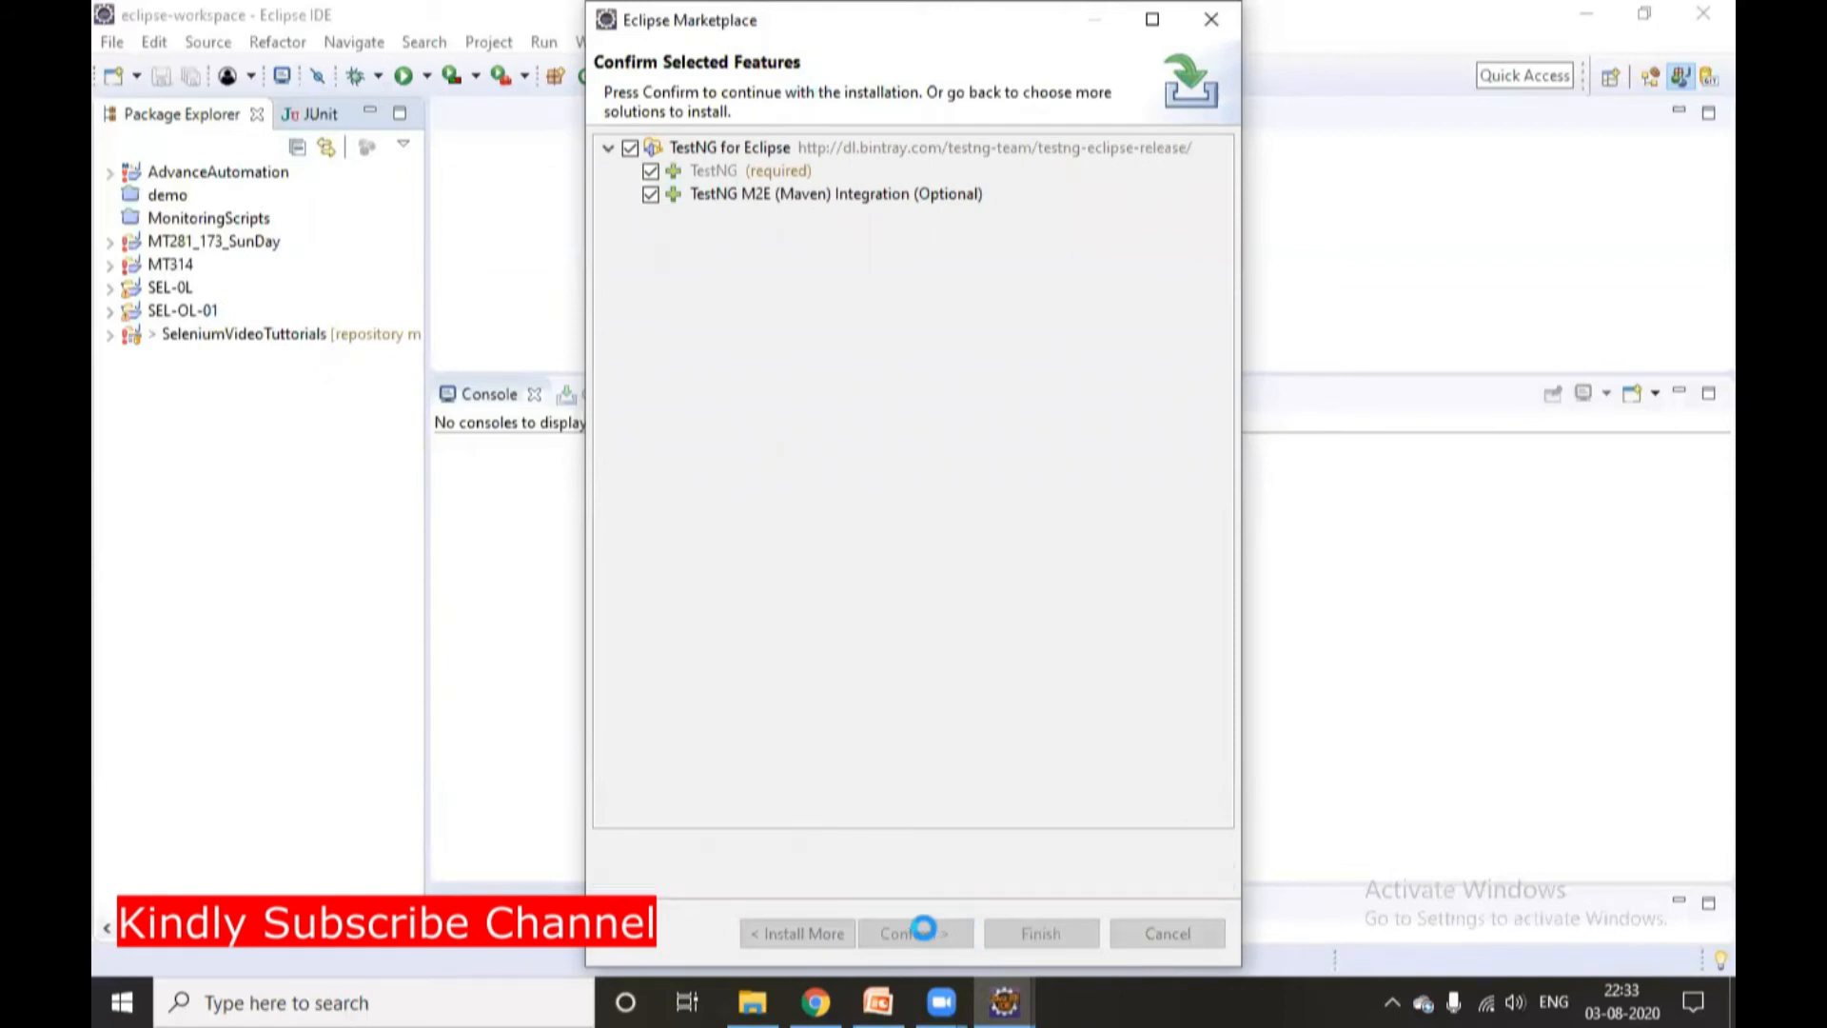
click(914, 932)
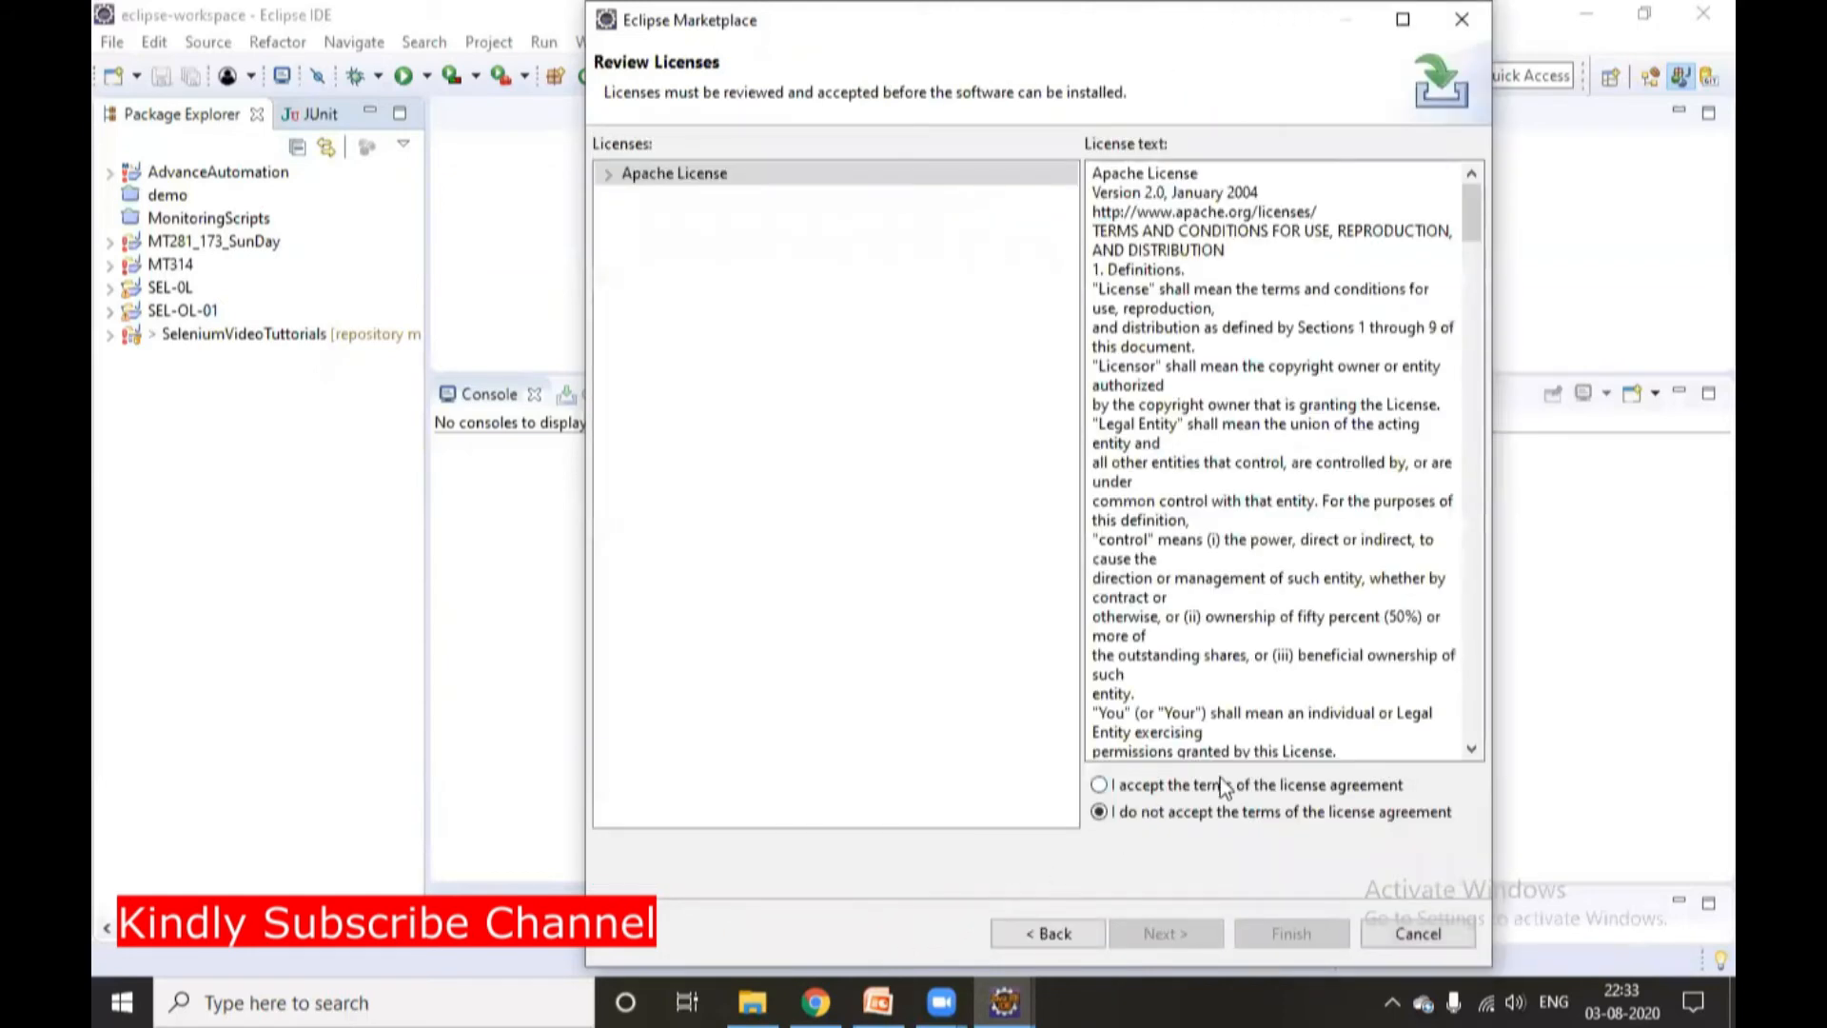
click(1096, 784)
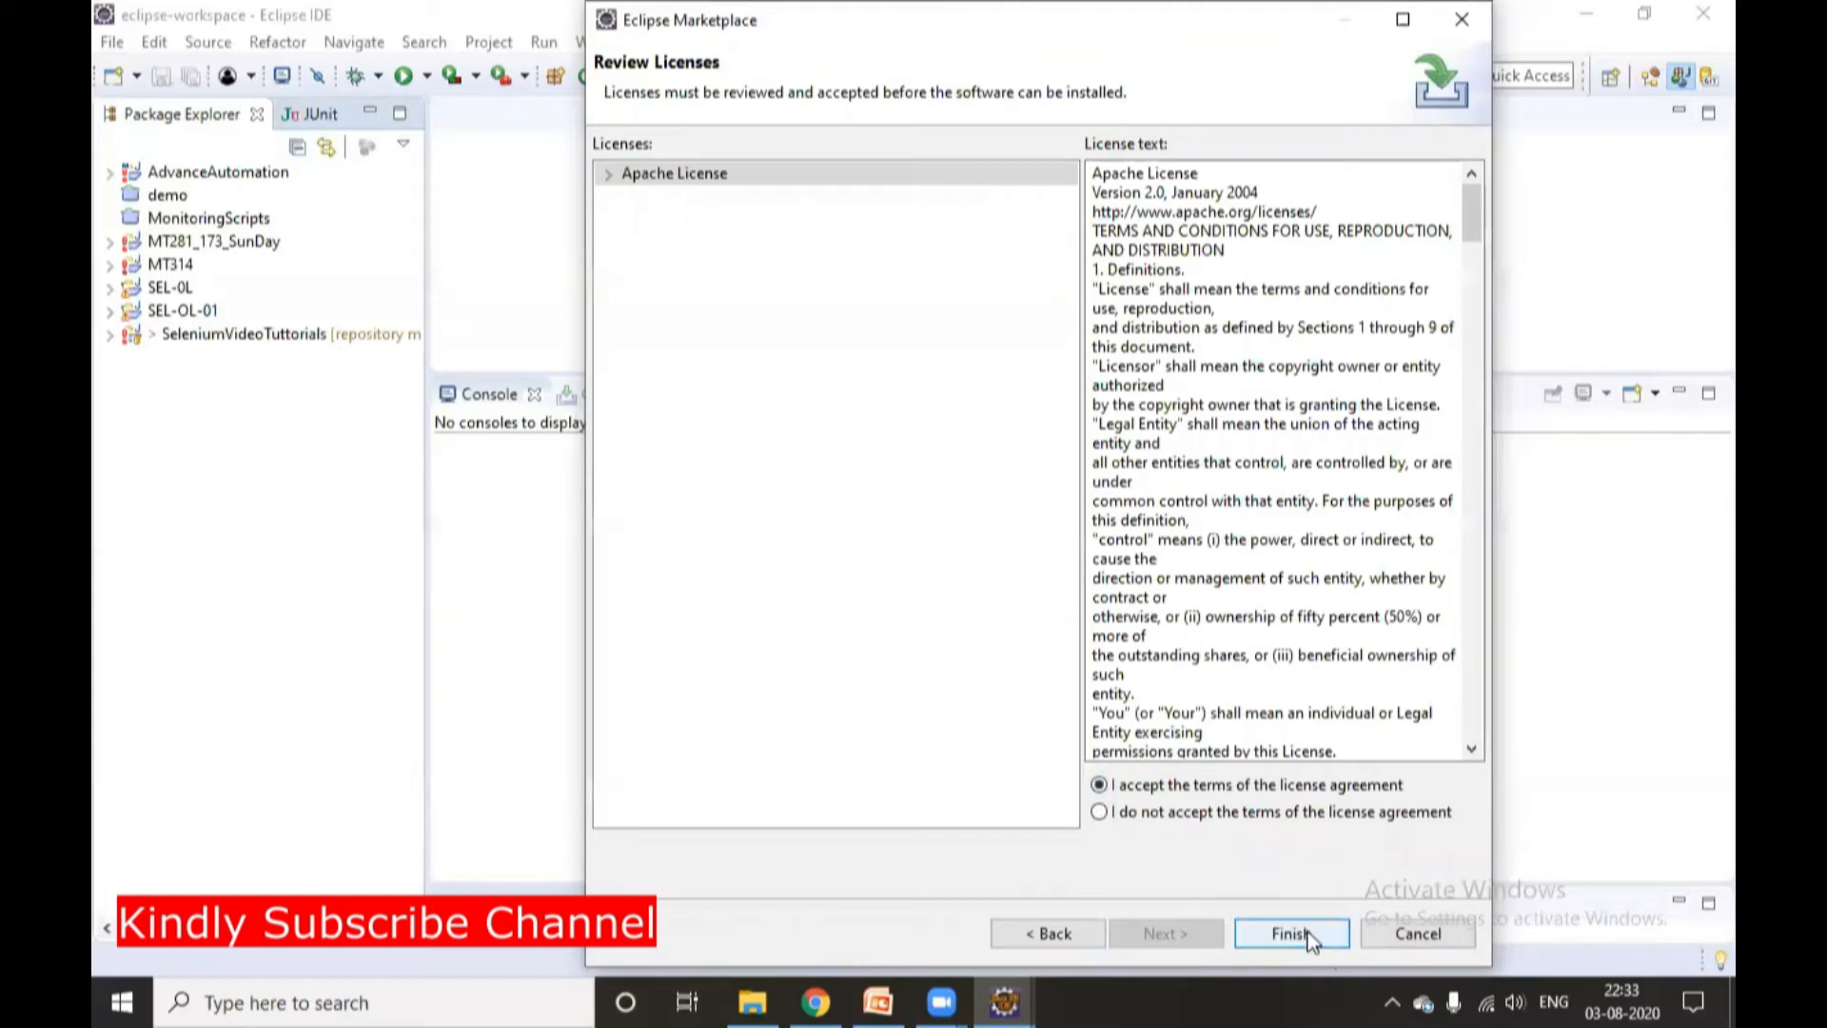
click(1290, 932)
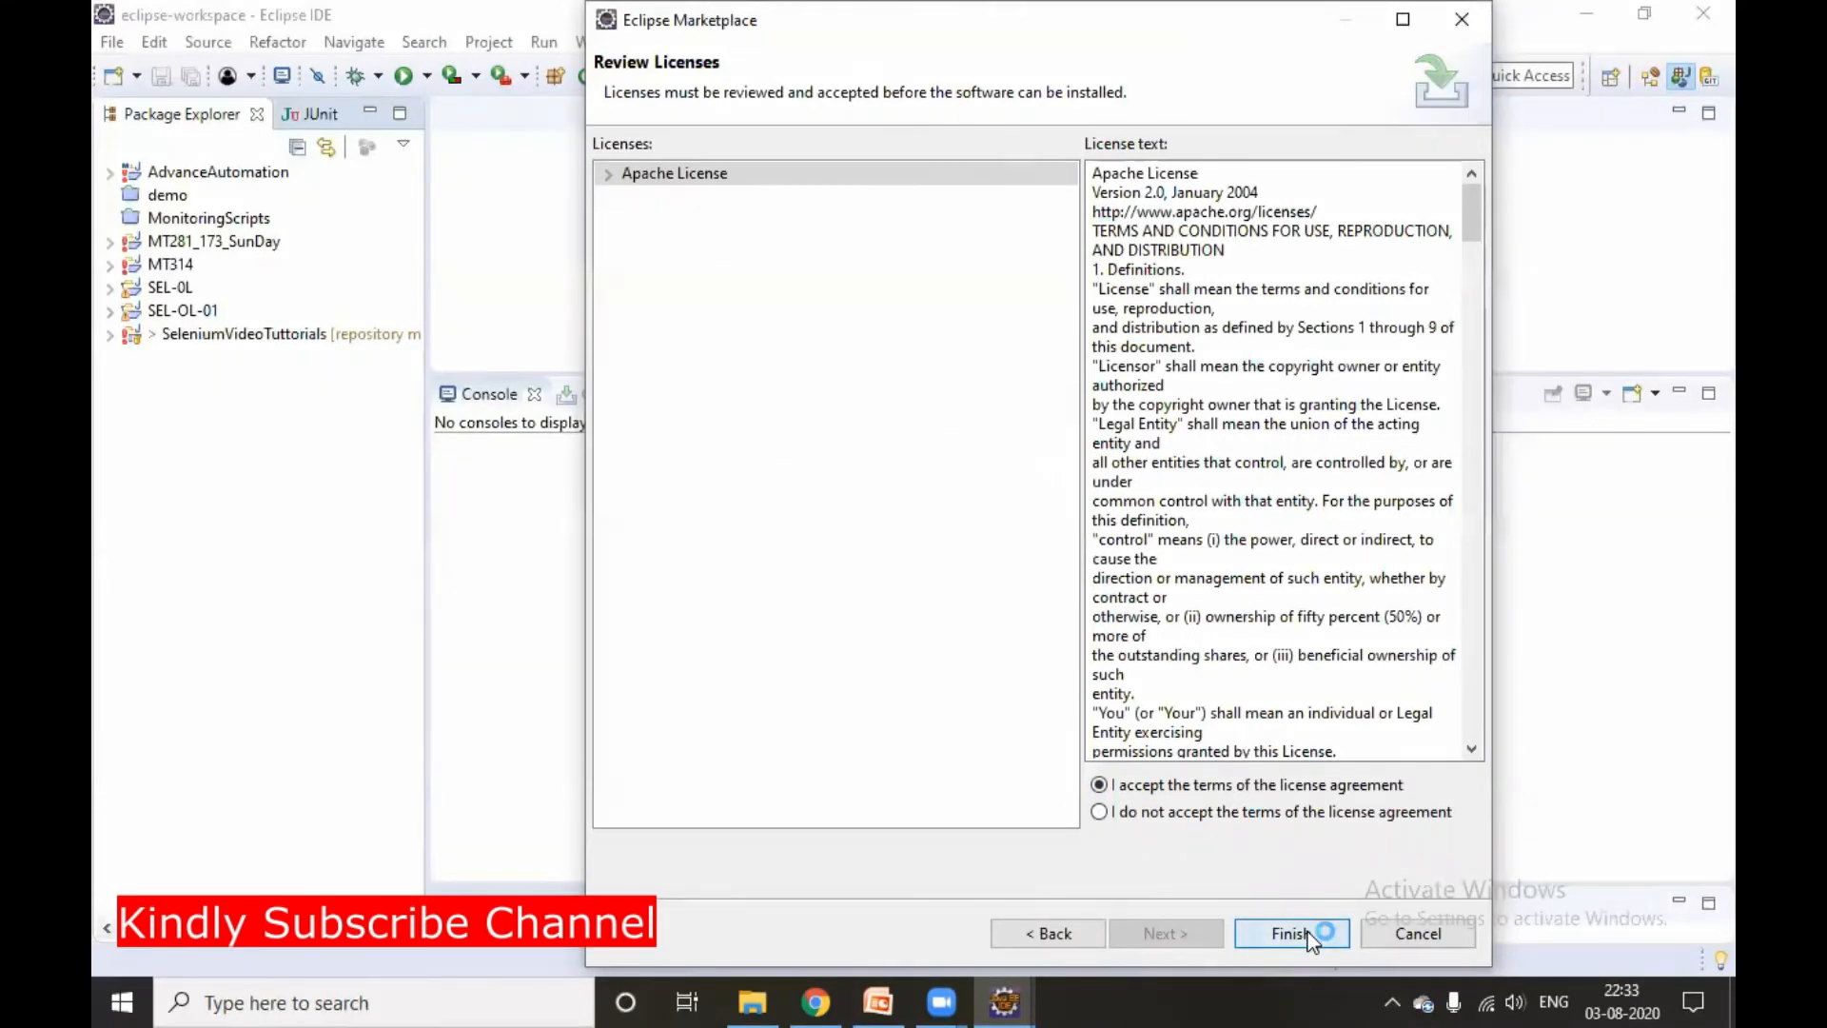
click(1290, 933)
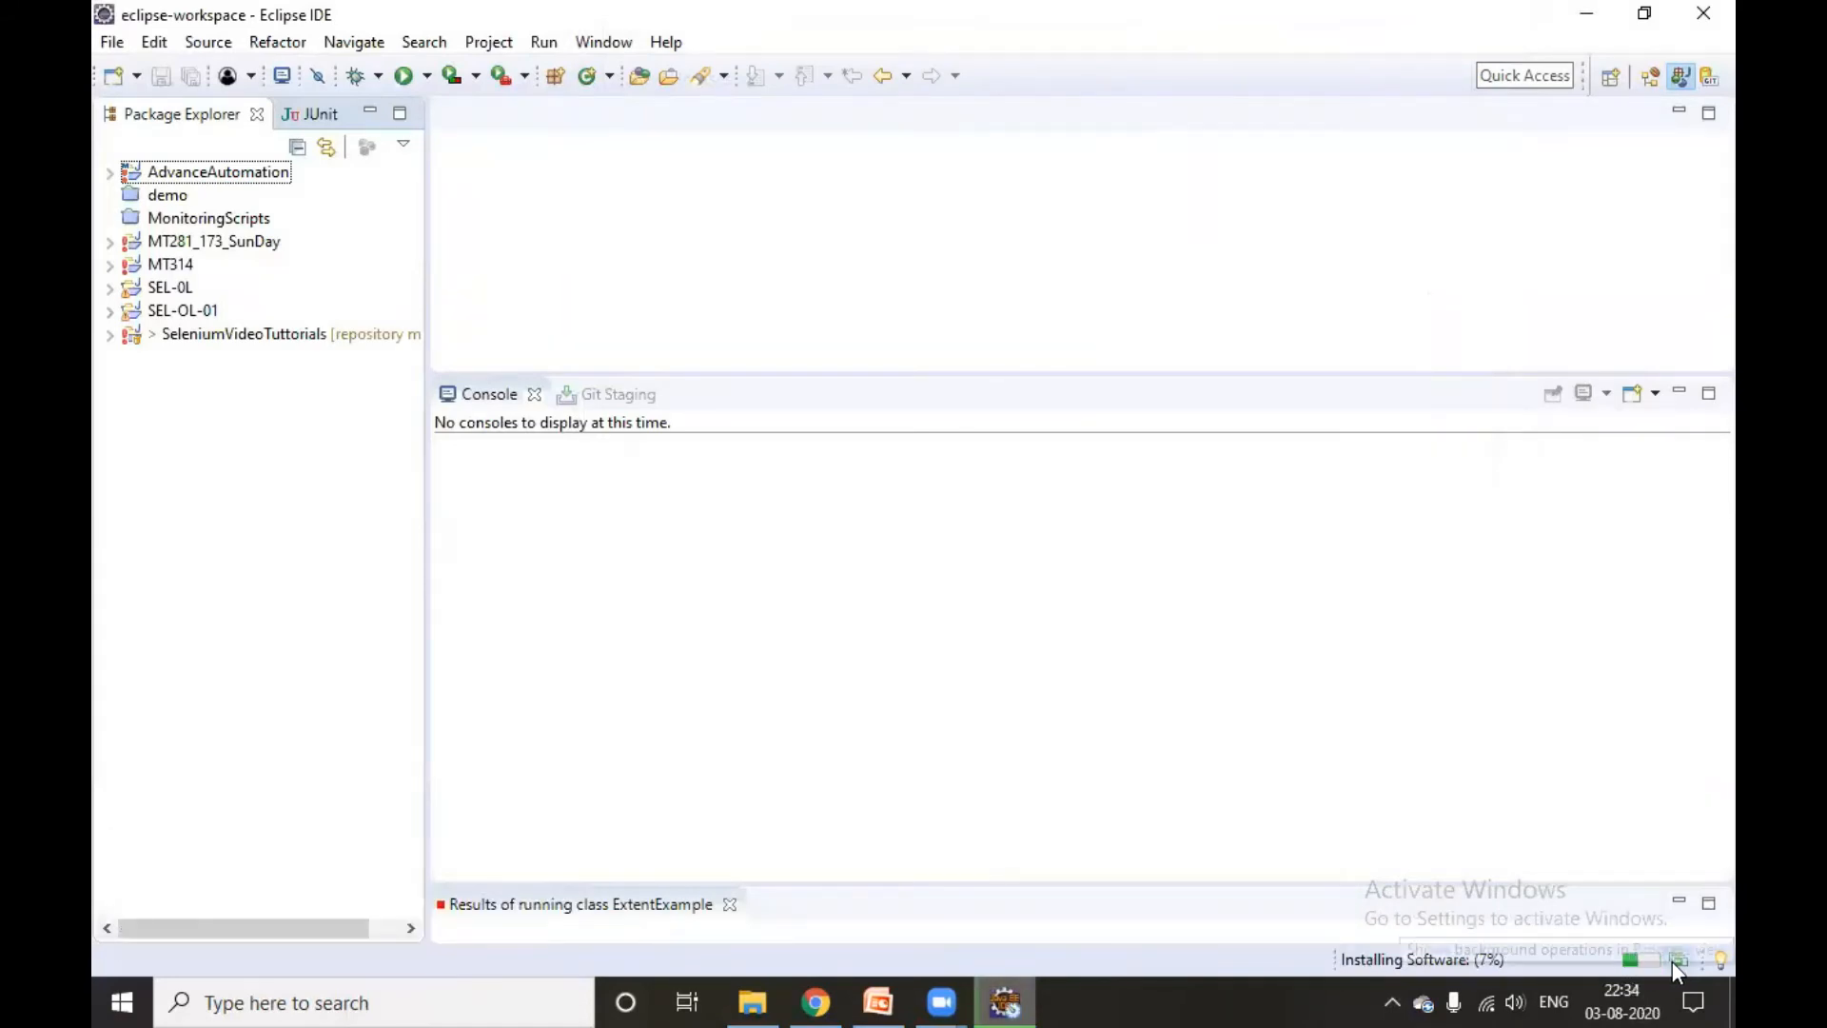
Accept the unsigned-content security warning with 'Install anyway' and let the installation complete.
click(1675, 958)
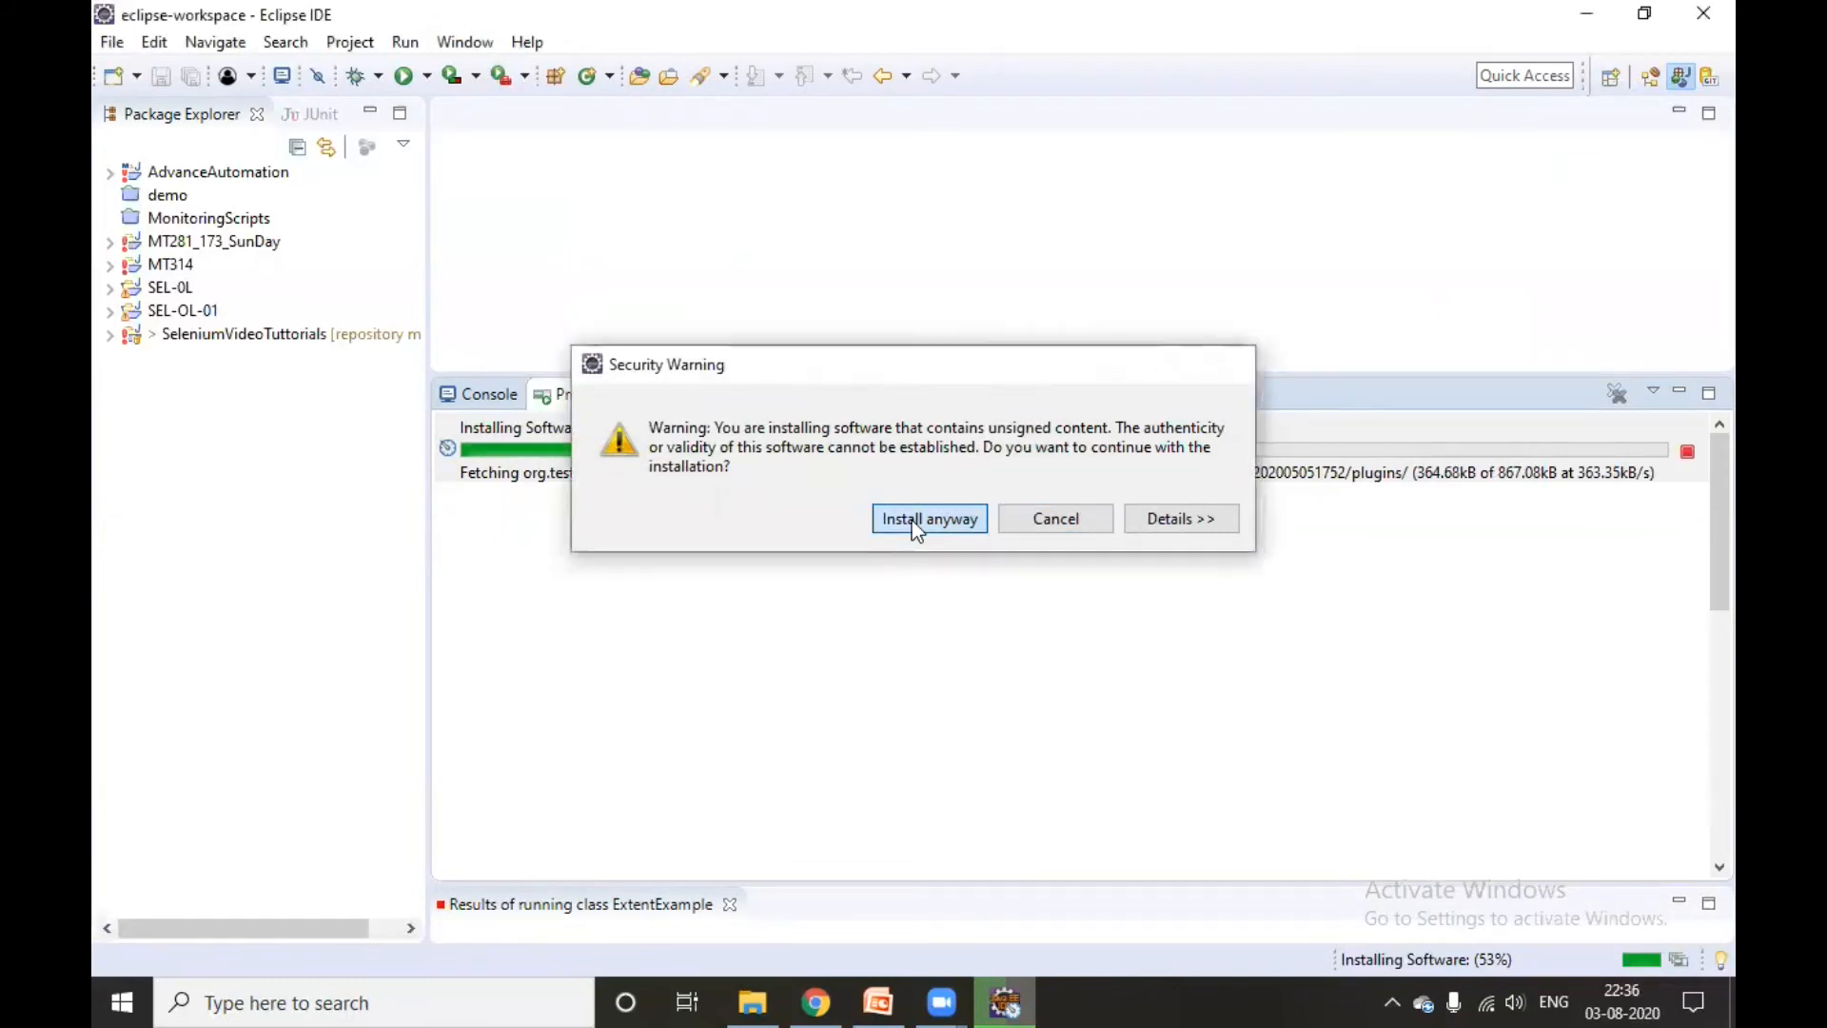
click(928, 518)
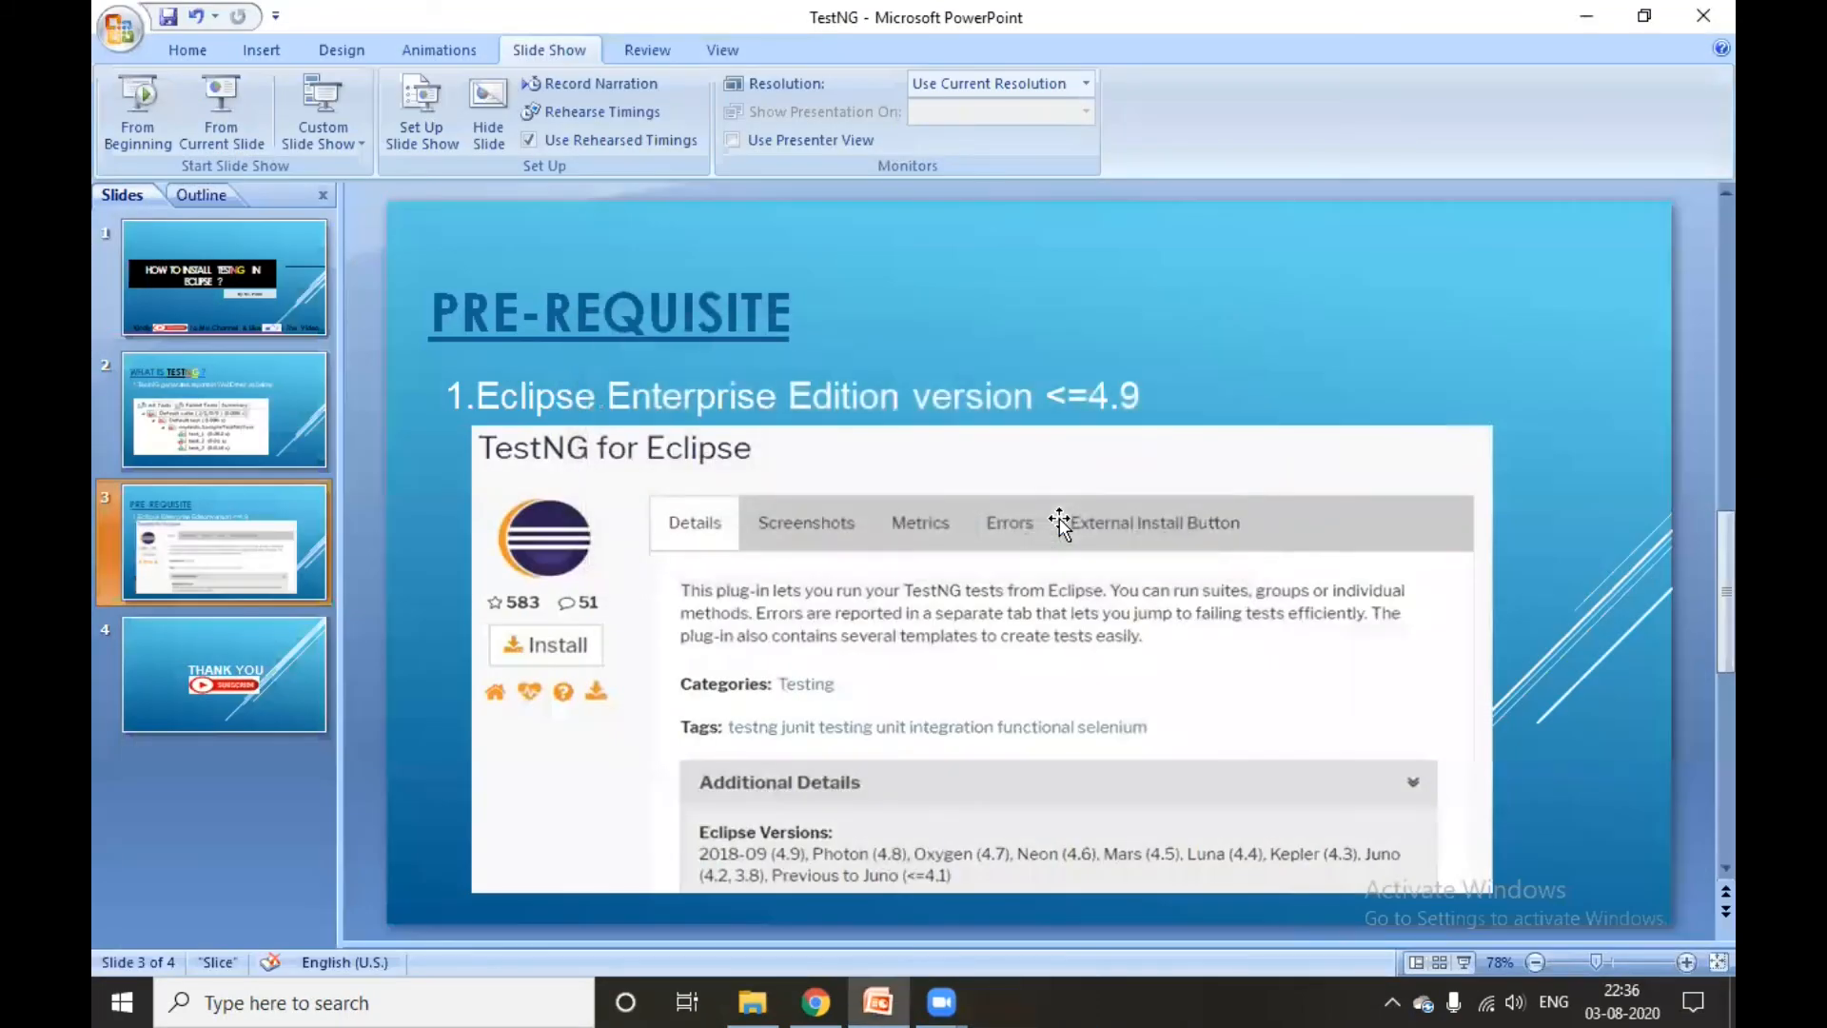
click(1005, 1003)
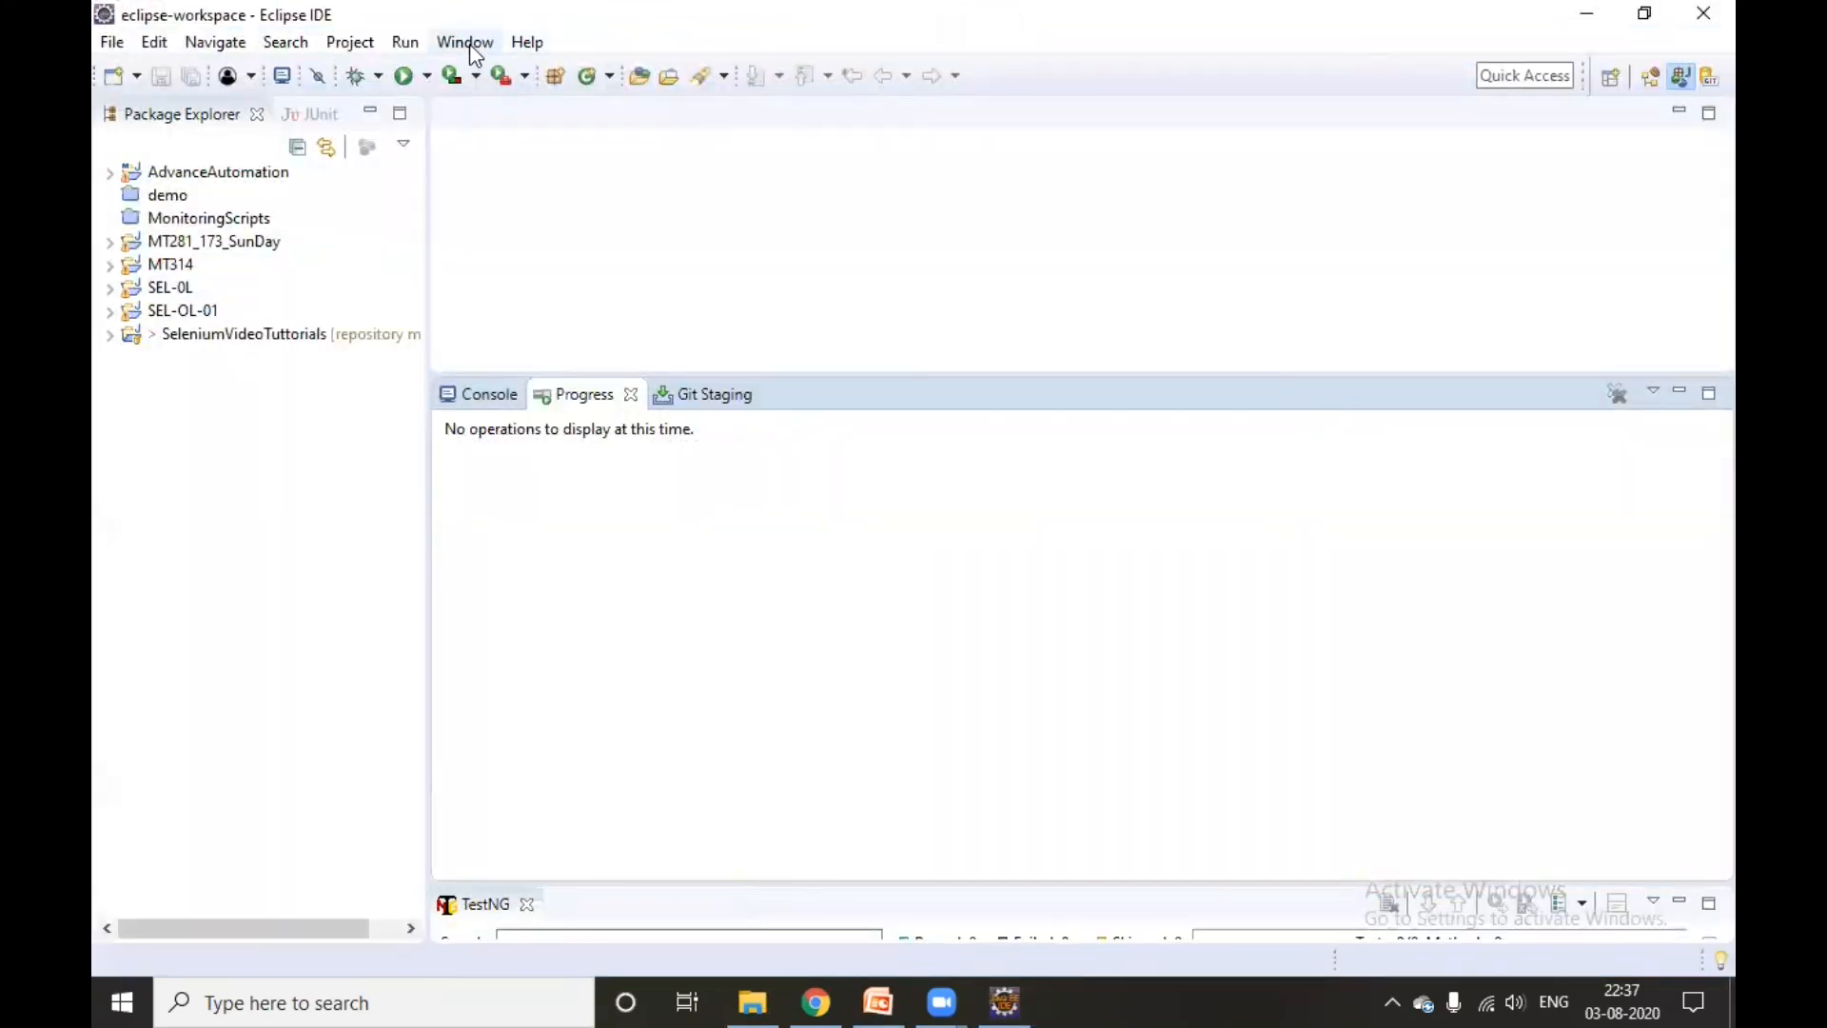
Show the TestNG page in Window > Preferences to verify the plugin is installed.
click(464, 42)
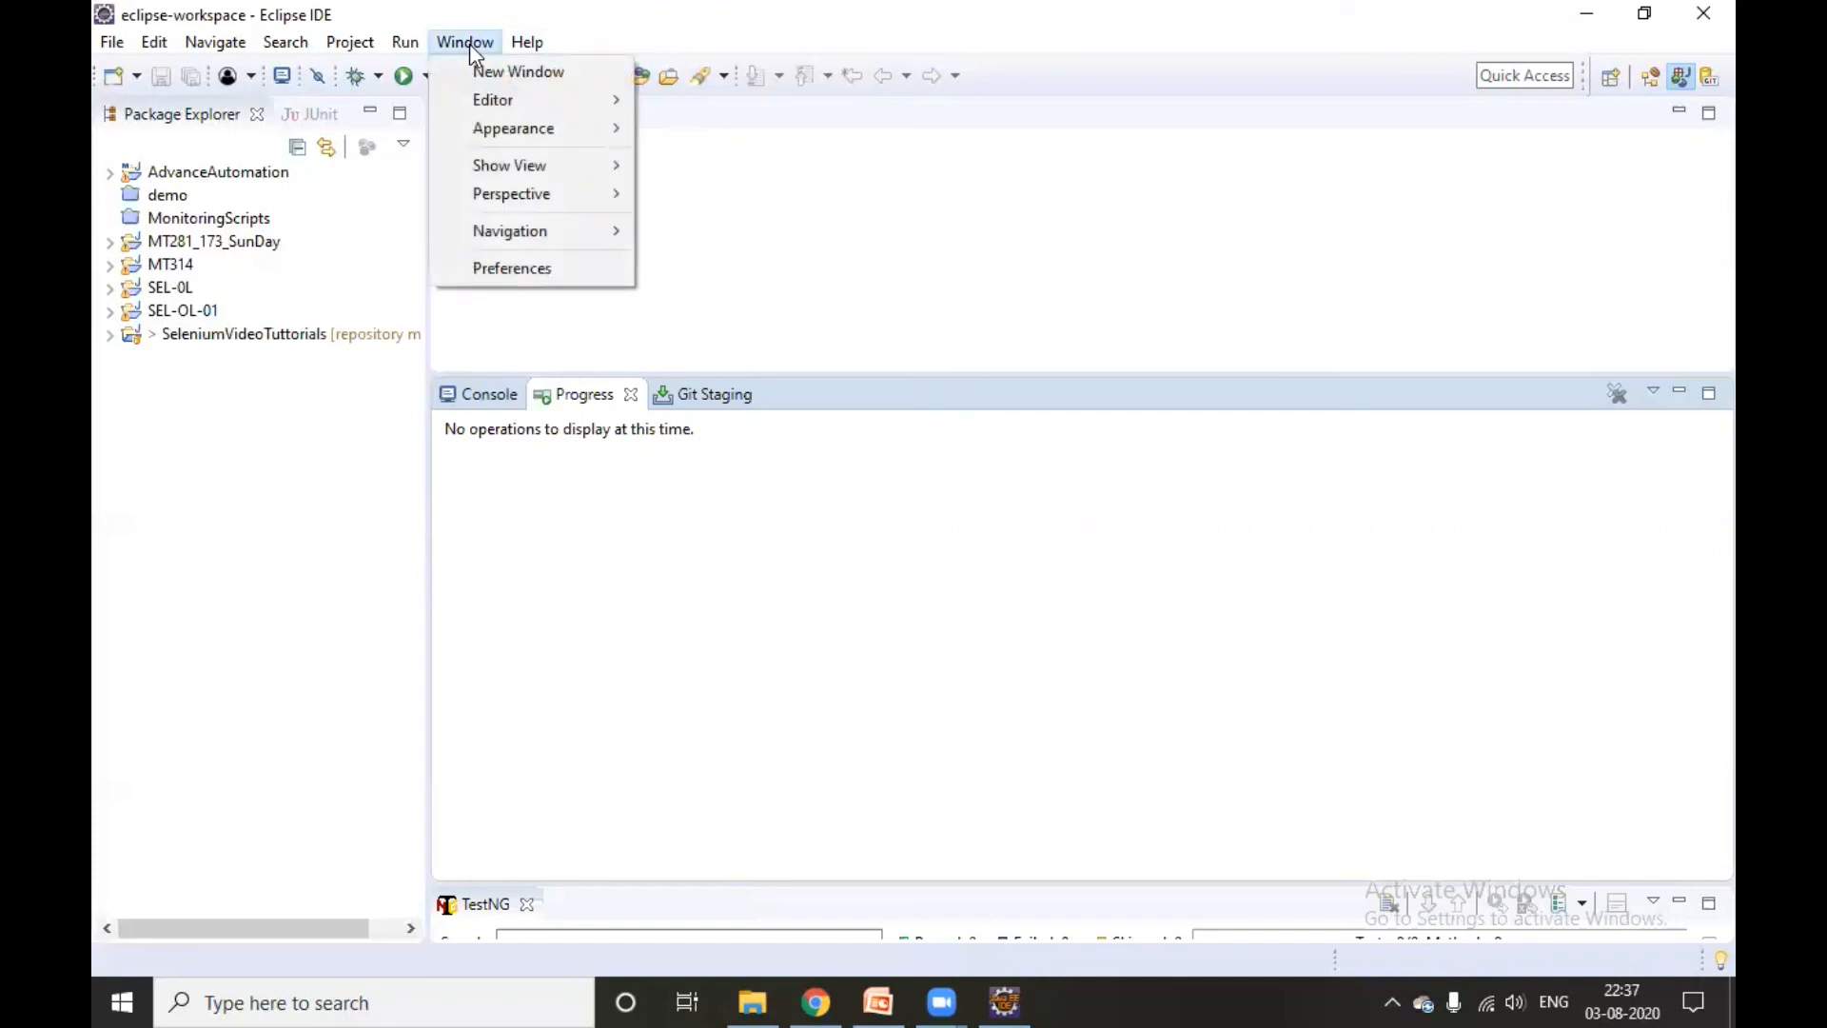
mouse_move(512, 268)
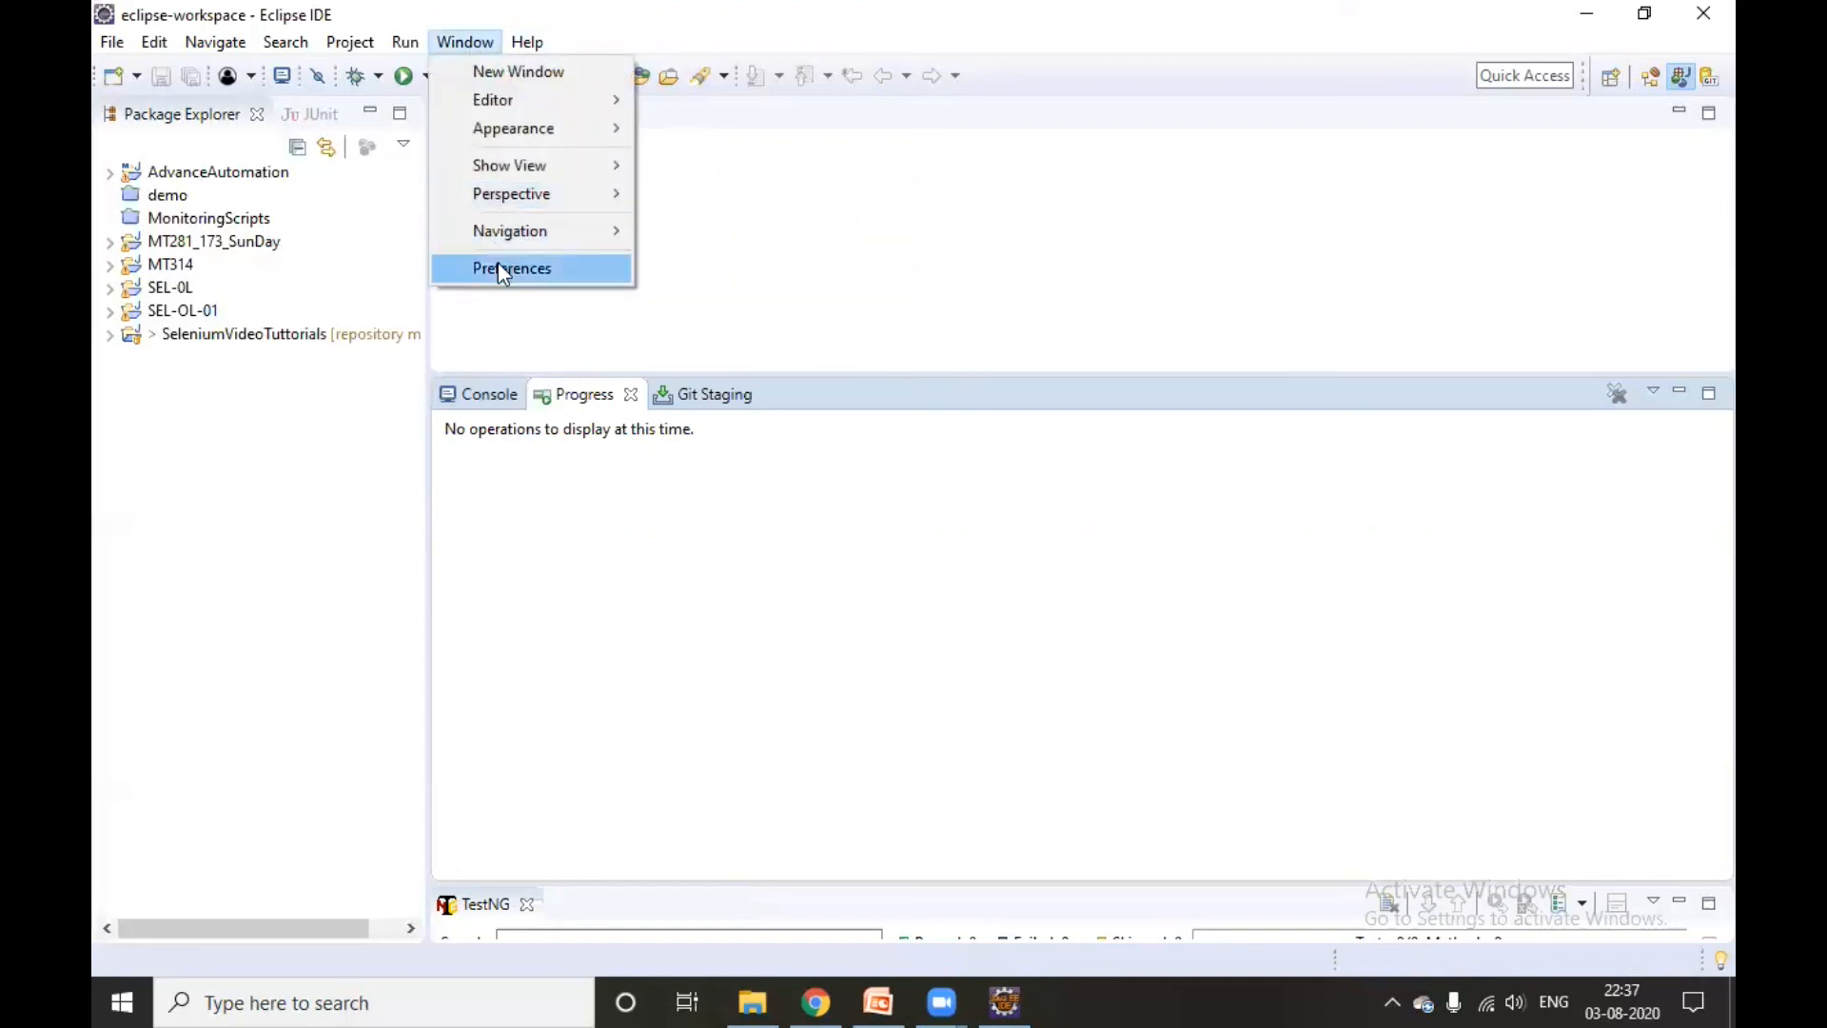
click(511, 268)
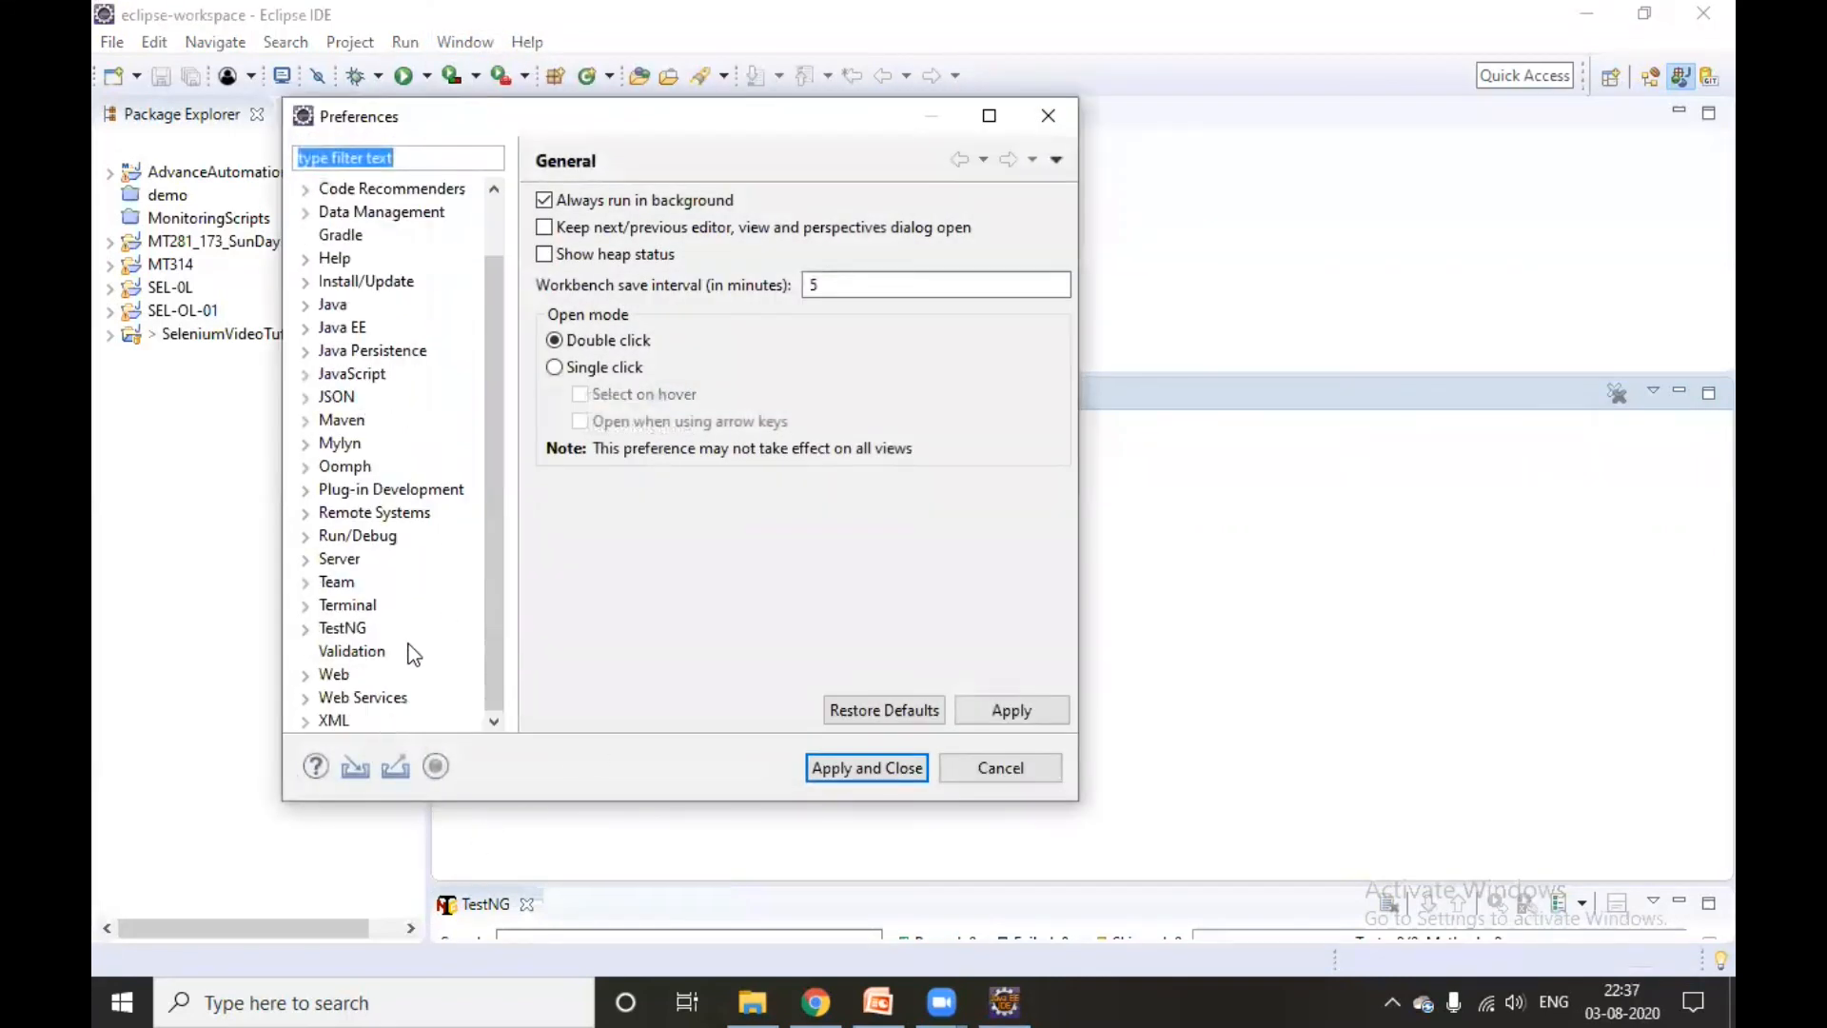
click(341, 626)
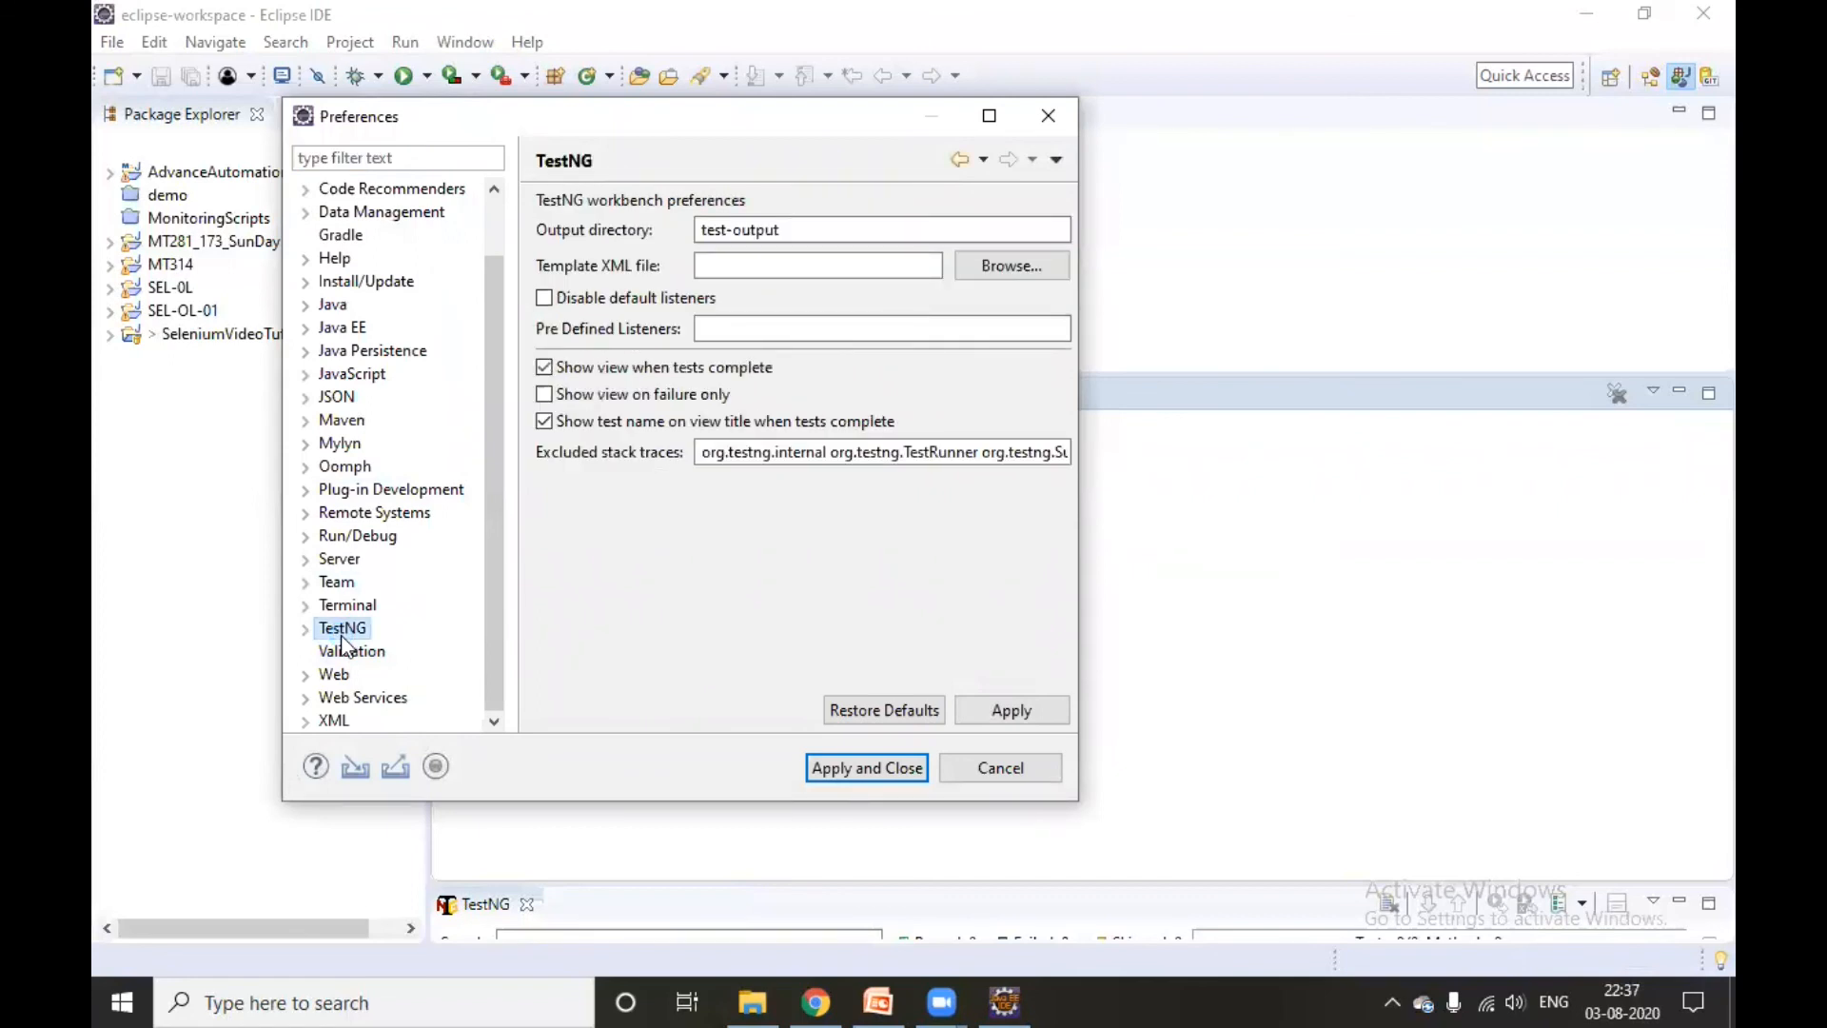